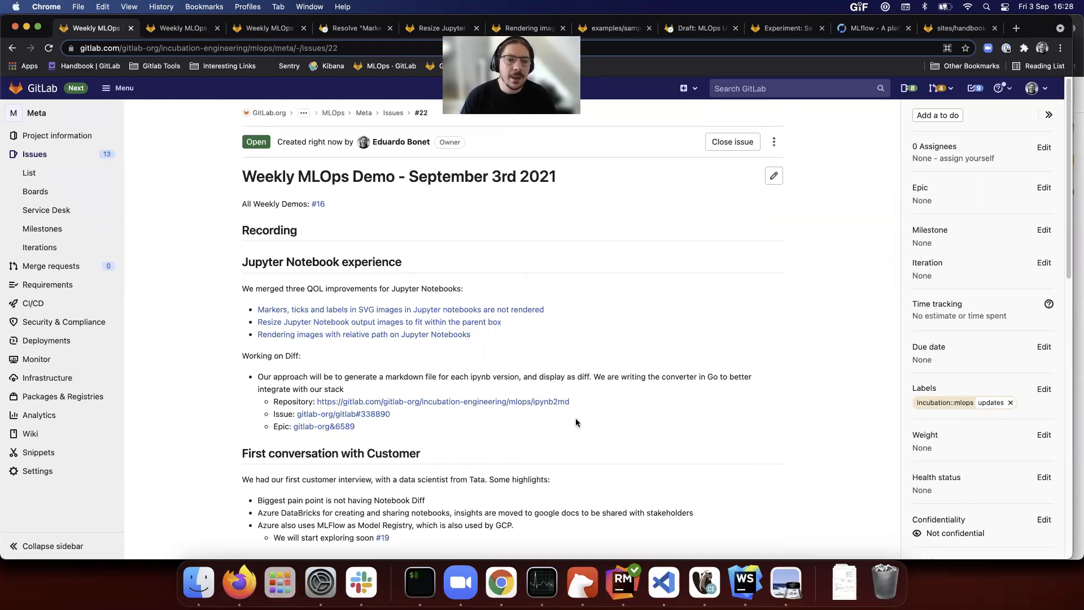
Step: Look over each notebook merge request's before/after screenshots and close the image-resizing one
left_click(180, 28)
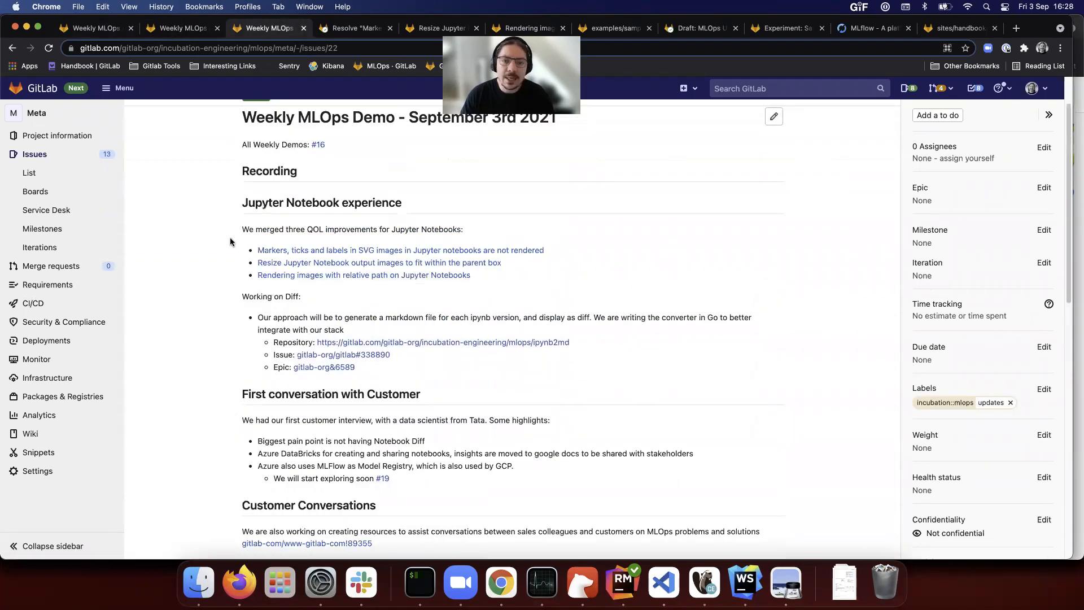
scroll("down", 3)
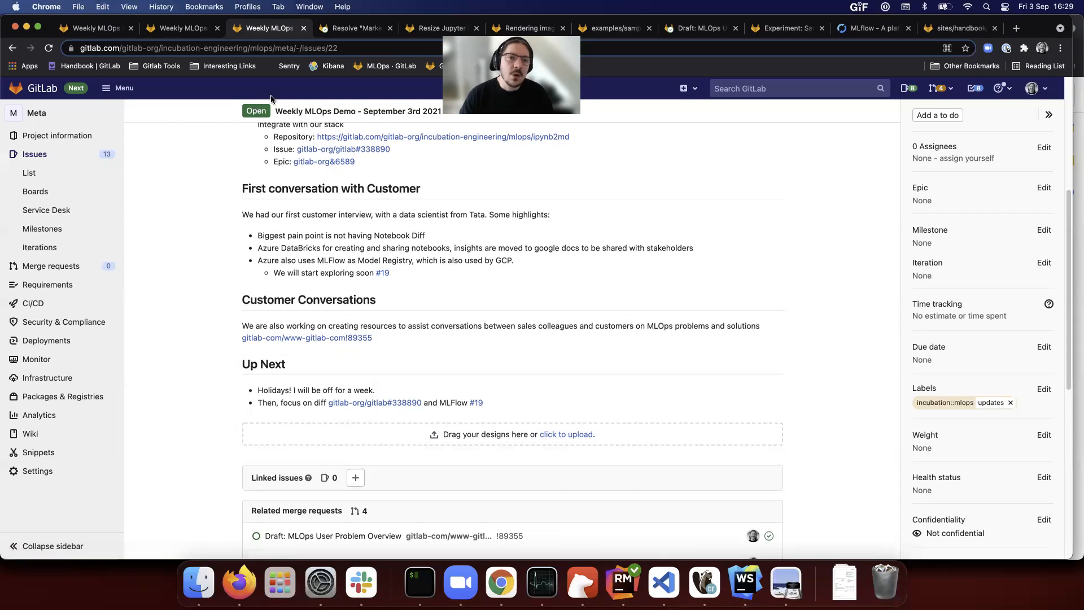
scroll("up", 3)
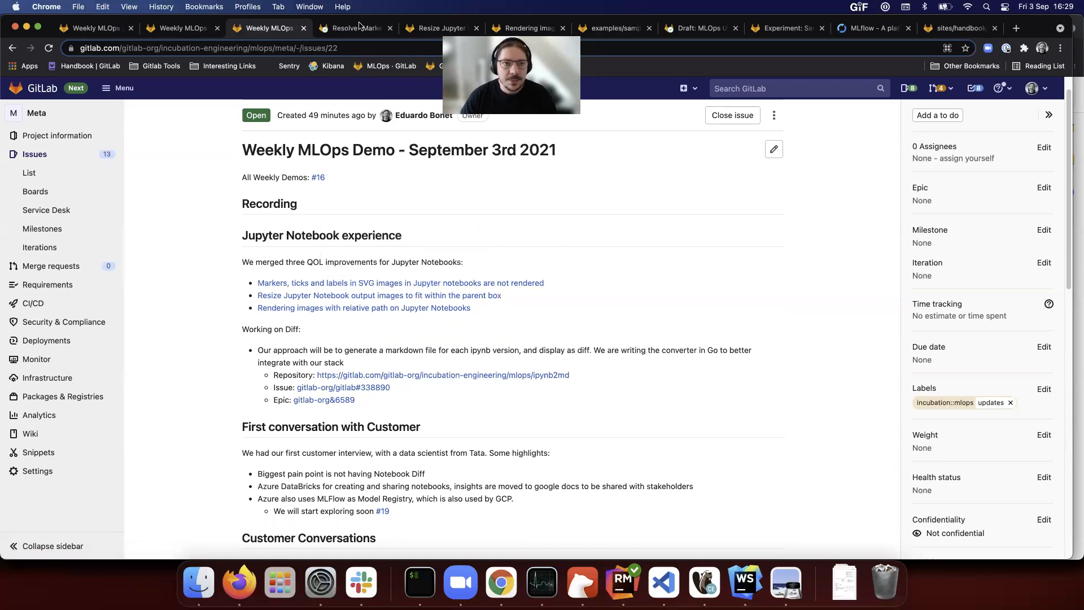
mouse_move(358, 23)
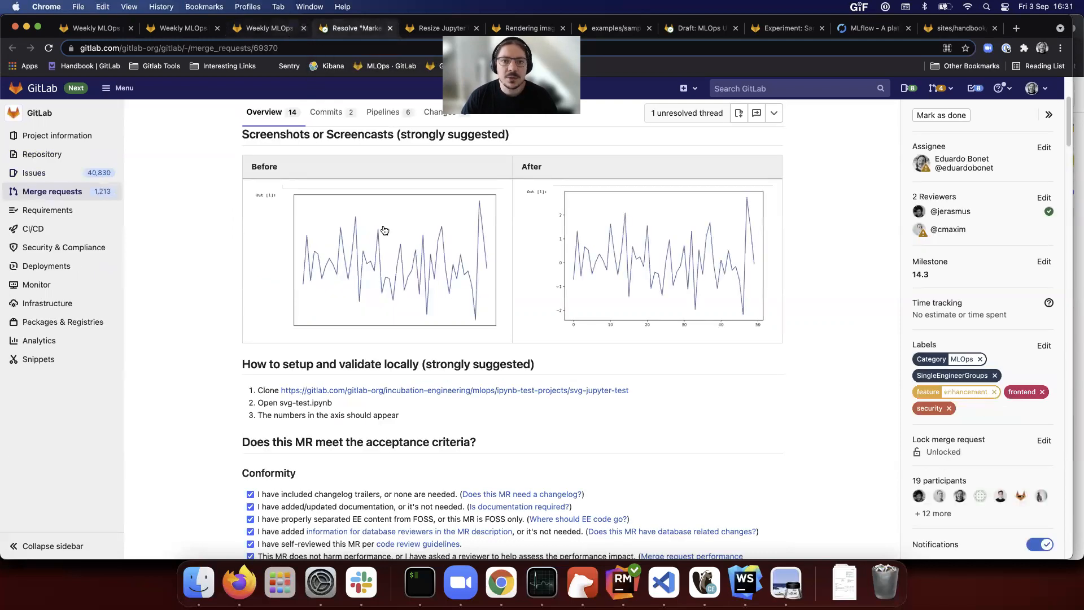
scroll("down", 3)
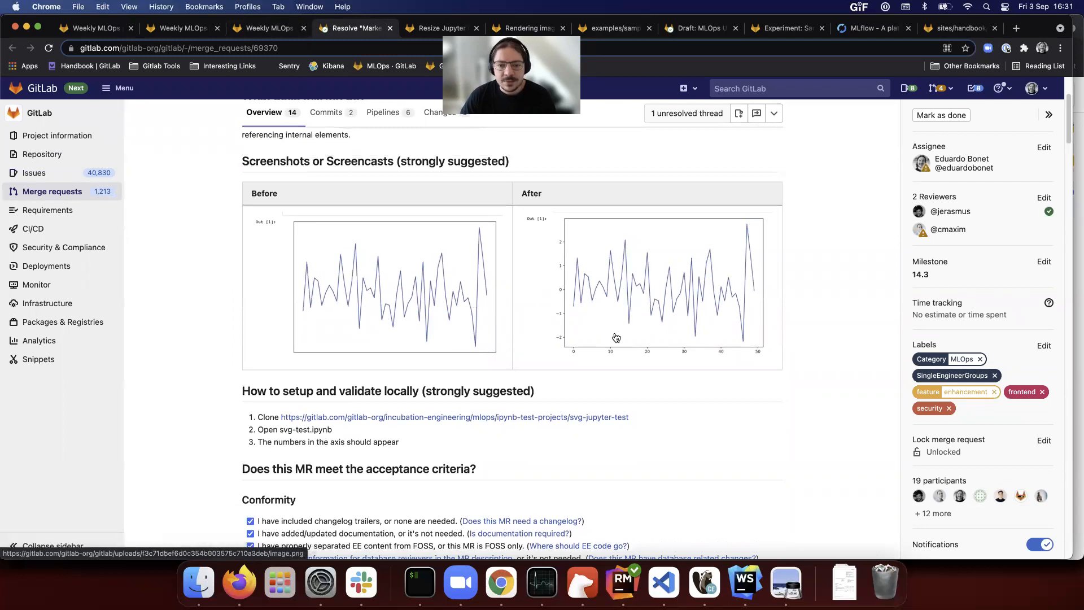
mouse_move(617, 350)
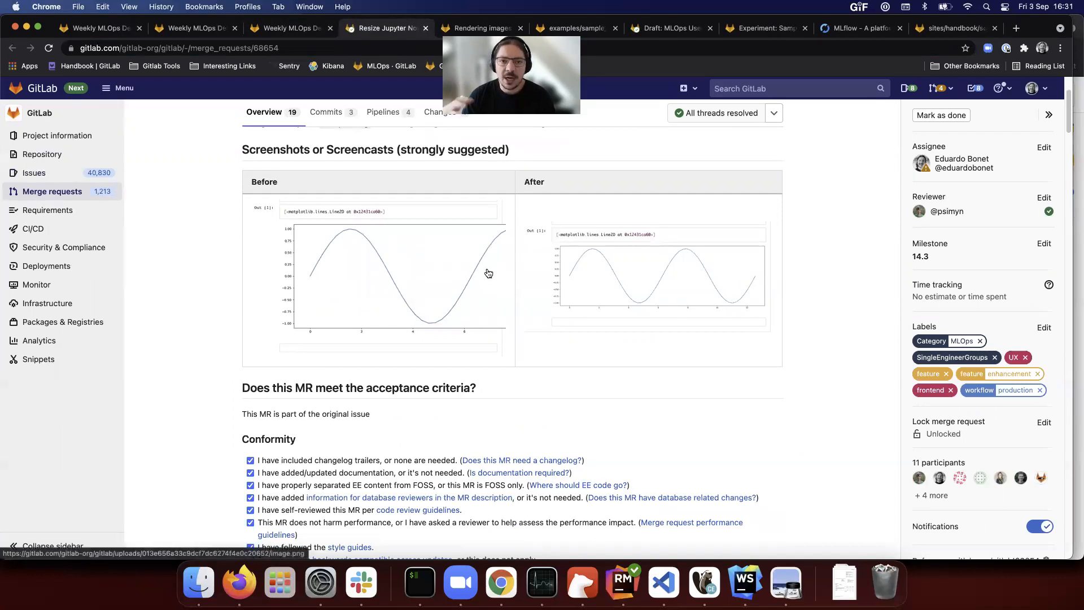
mouse_move(499, 276)
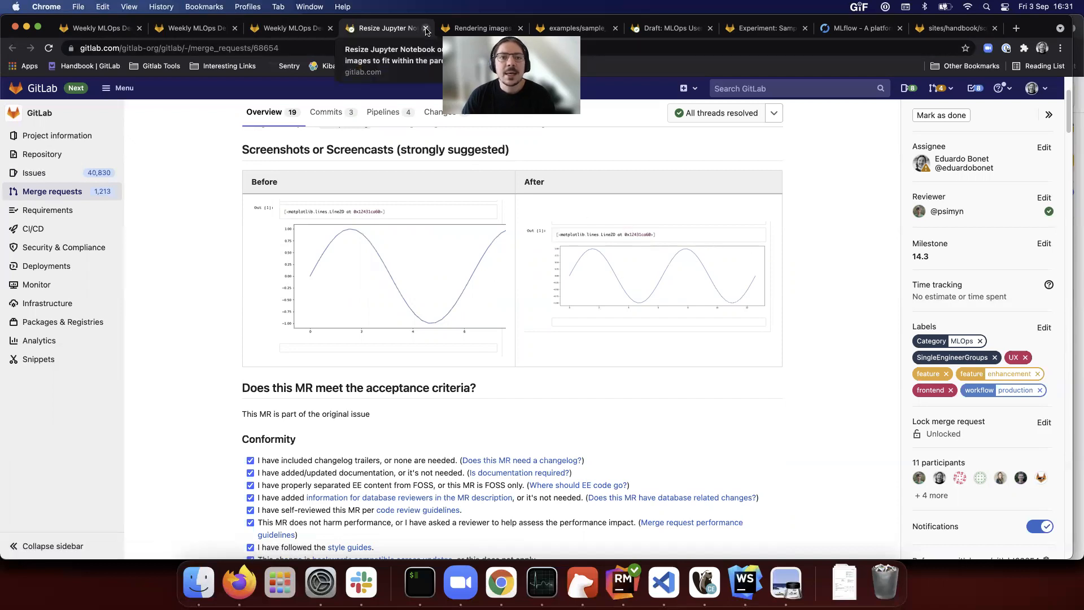
left_click(427, 27)
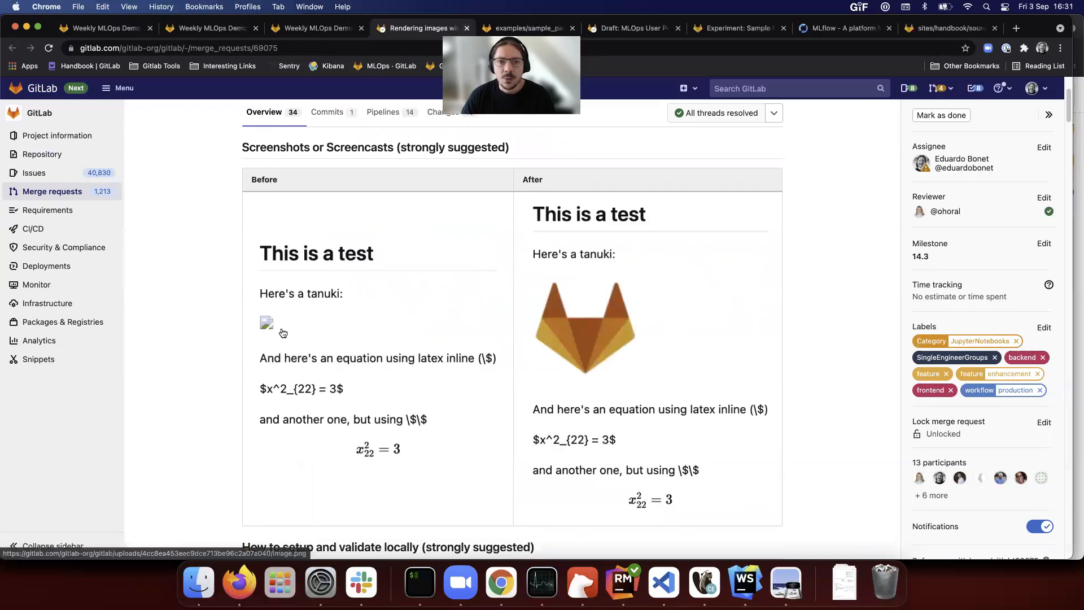
mouse_move(278, 335)
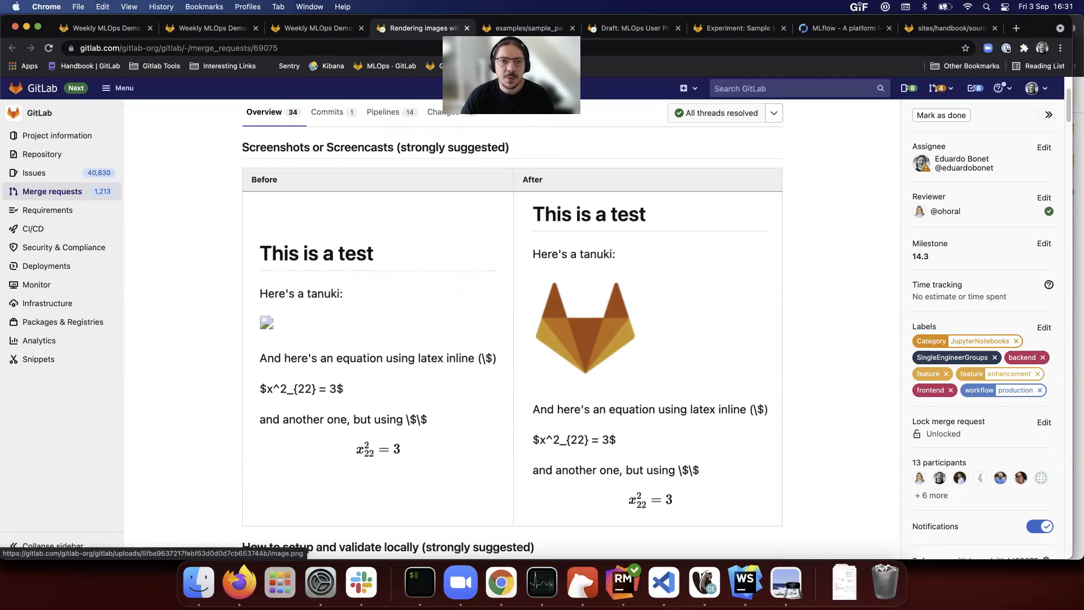
mouse_move(449, 28)
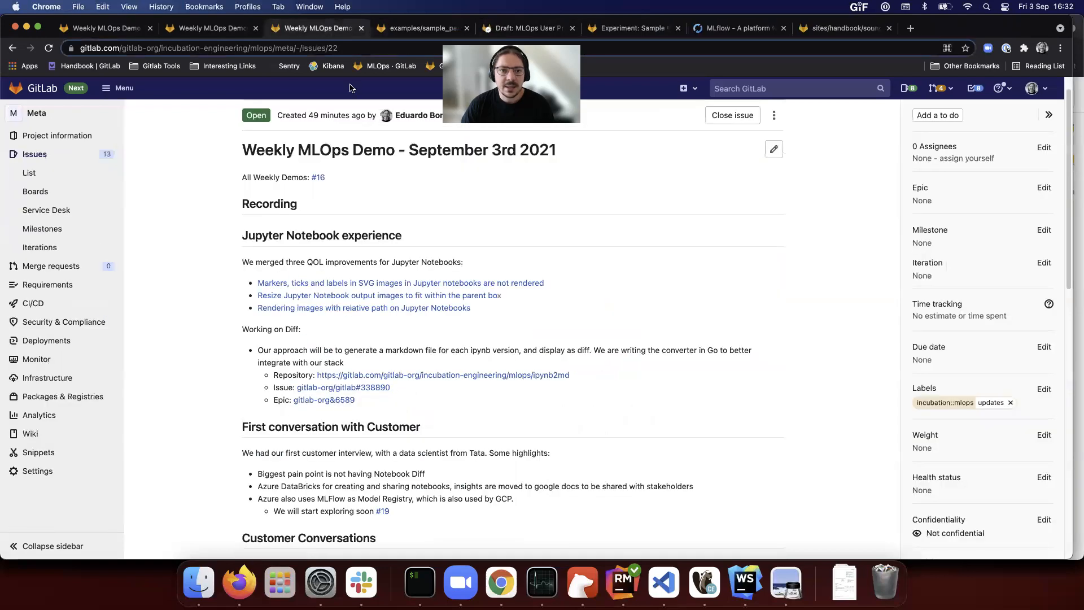
Step: Scroll the demo issue, then switch from Chrome to VS Code showing sample.ipynb
scroll("down", 3)
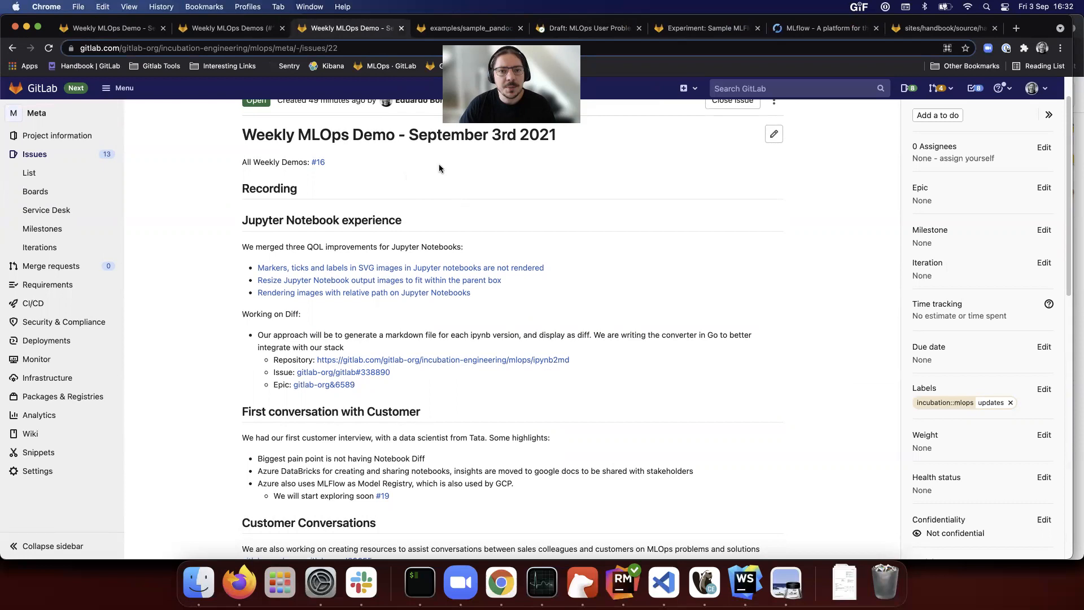
mouse_move(433, 193)
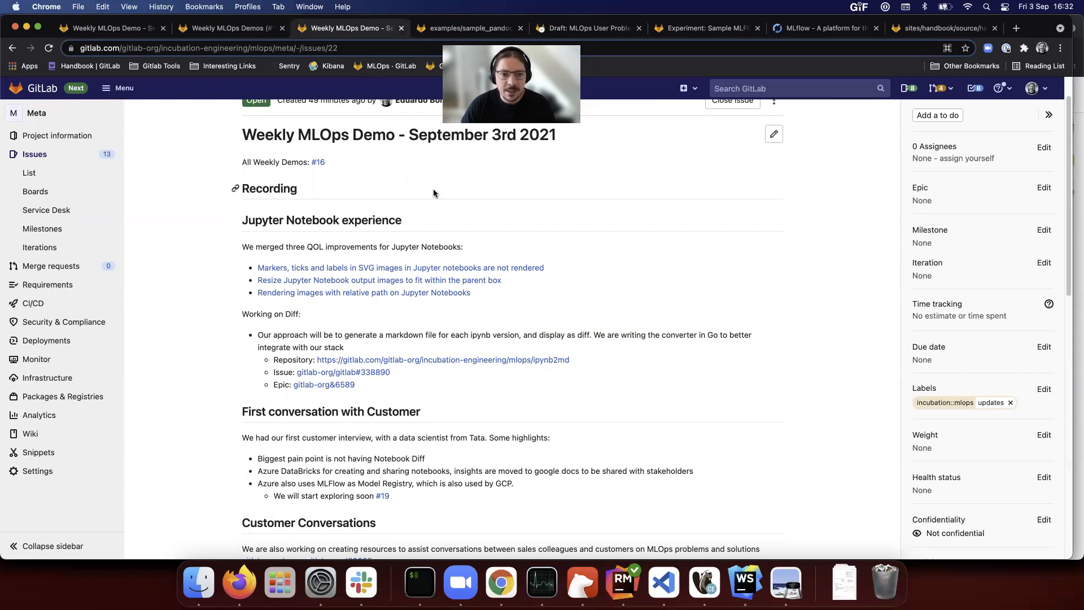
mouse_move(418, 210)
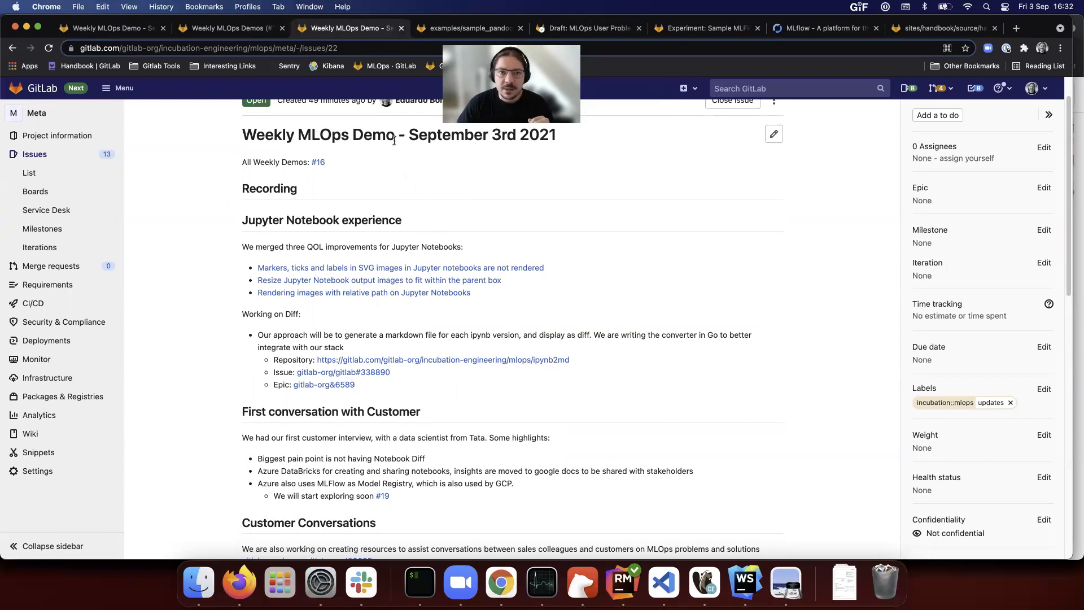
left_click(663, 582)
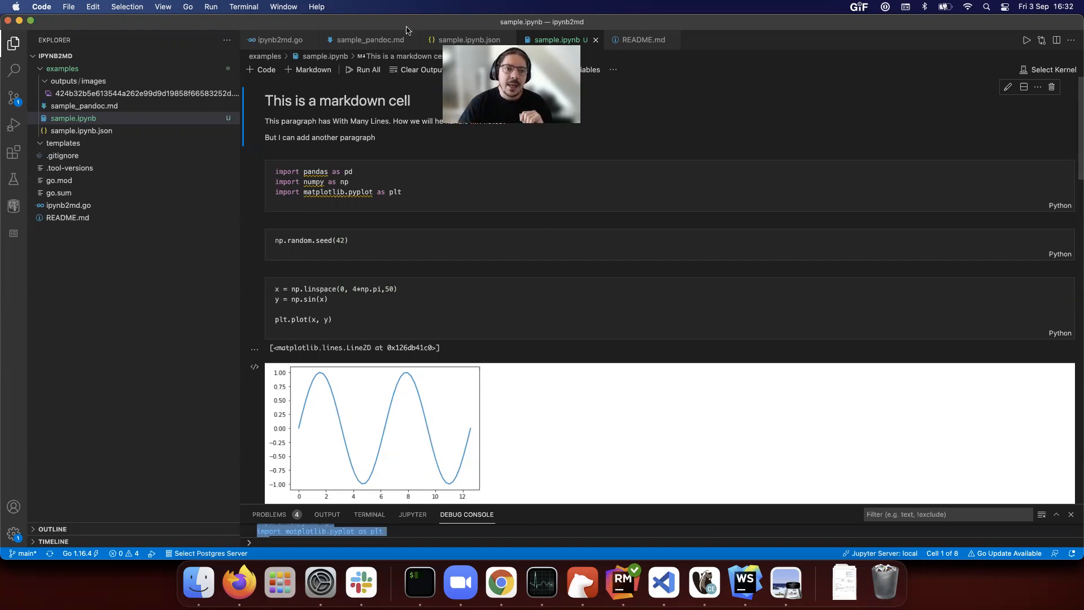
Step: Read examples/sample_pandoc.md down through its cells, sine plot and NameError output
left_click(367, 39)
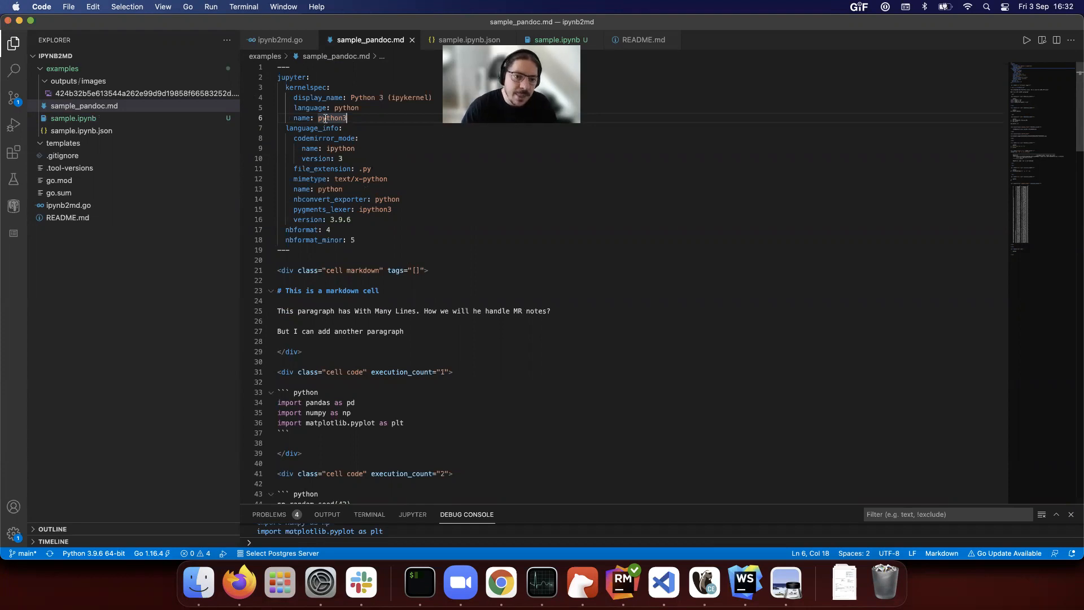
scroll("down", 3)
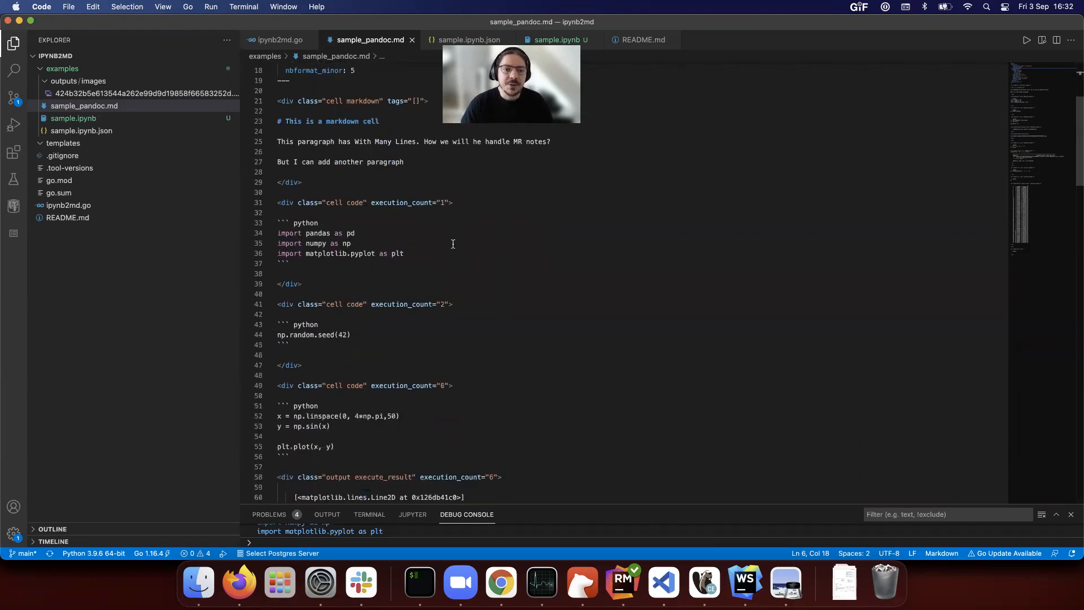
scroll("down", 3)
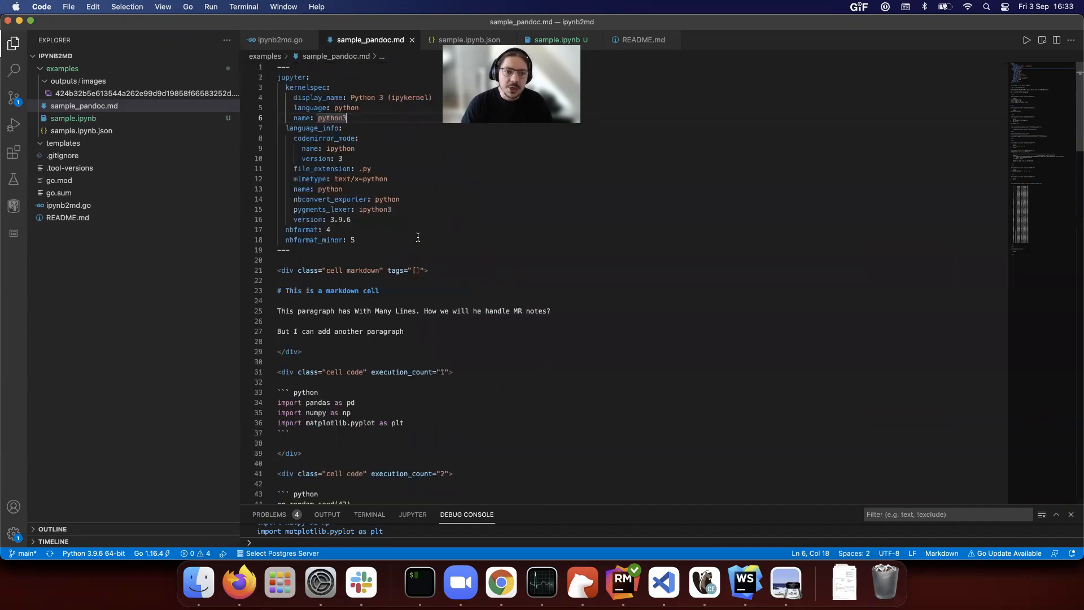
scroll("down", 3)
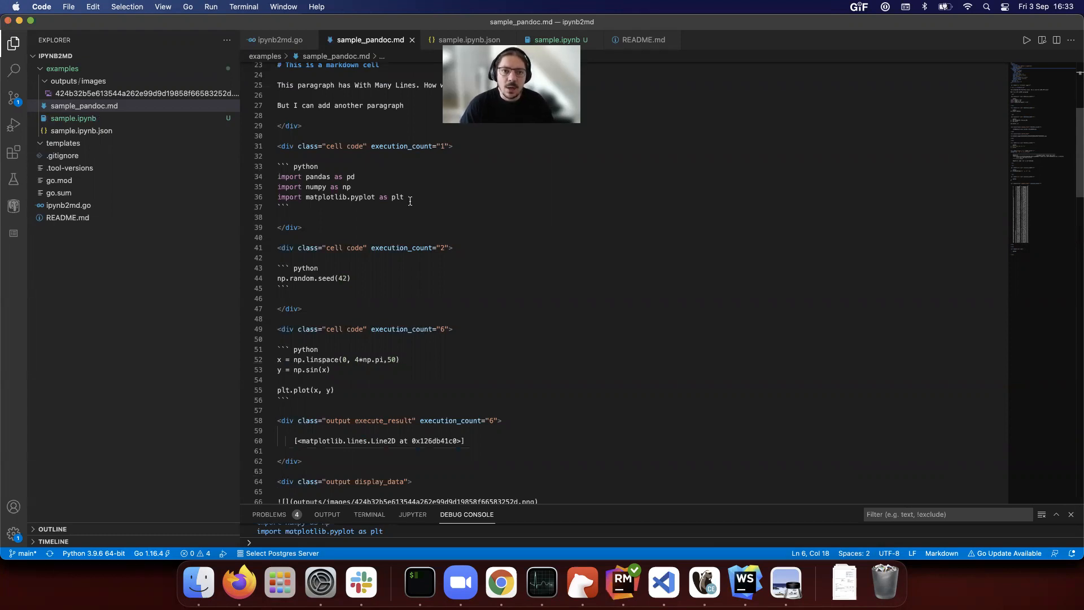
scroll("down", 3)
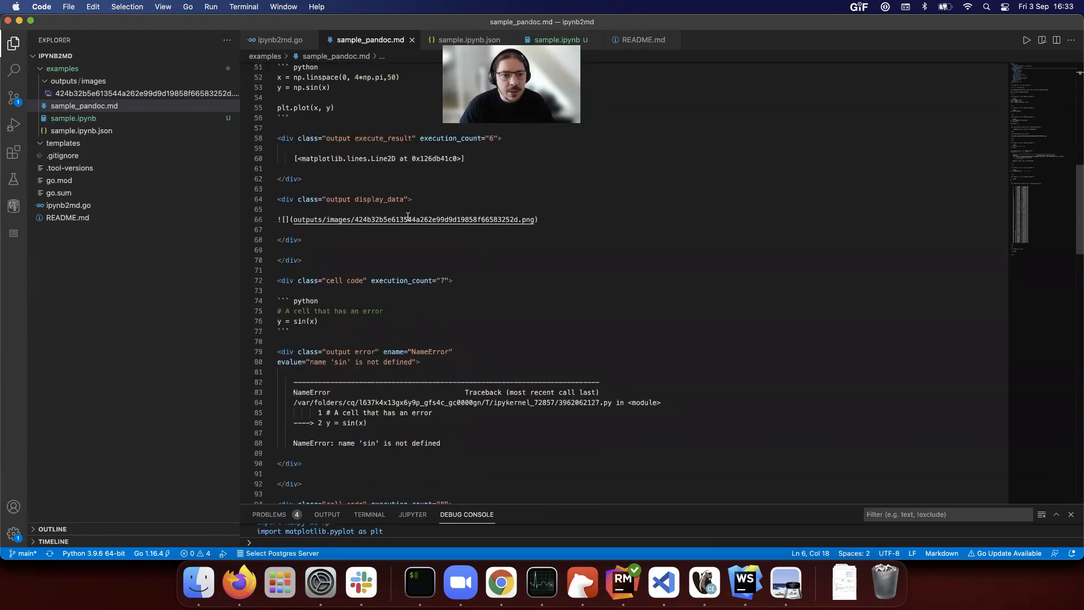
scroll("down", 3)
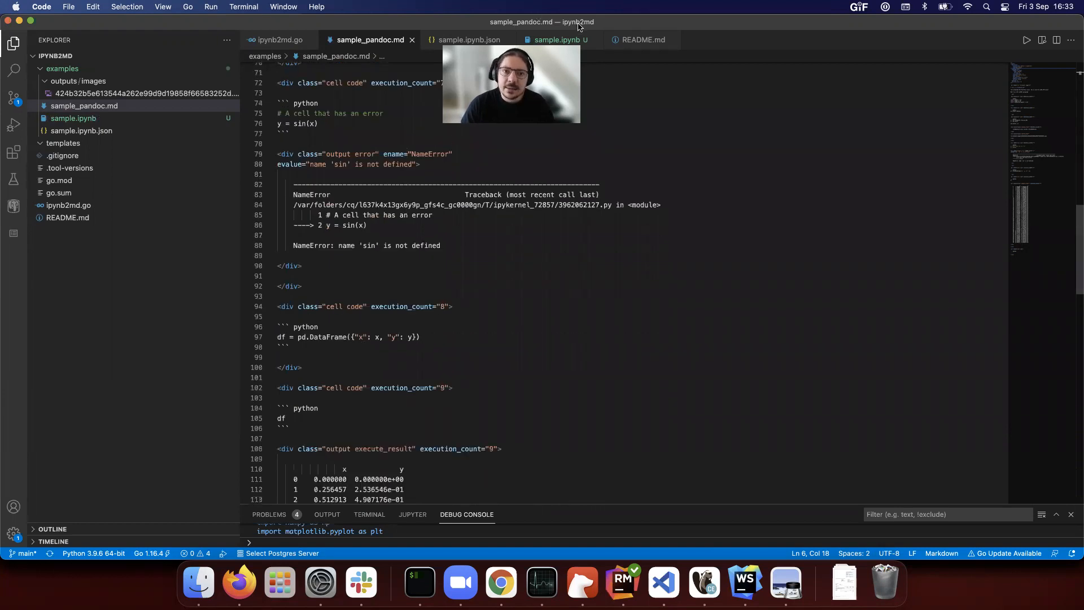
Step: Compare the DataFrame output between sample_pandoc.md and the original notebook tabs
left_click(557, 40)
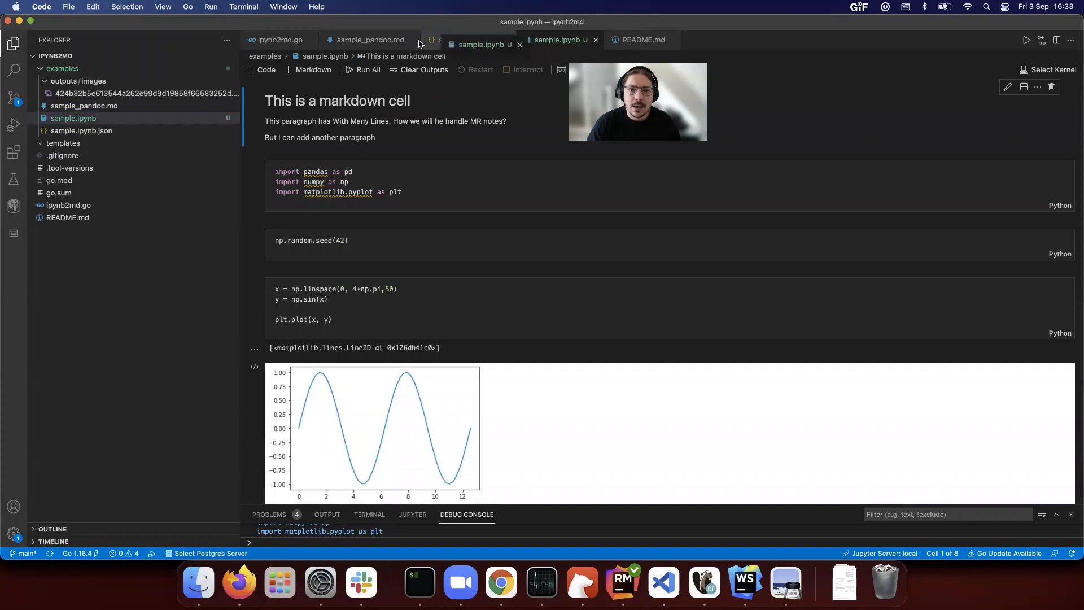
scroll("down", 3)
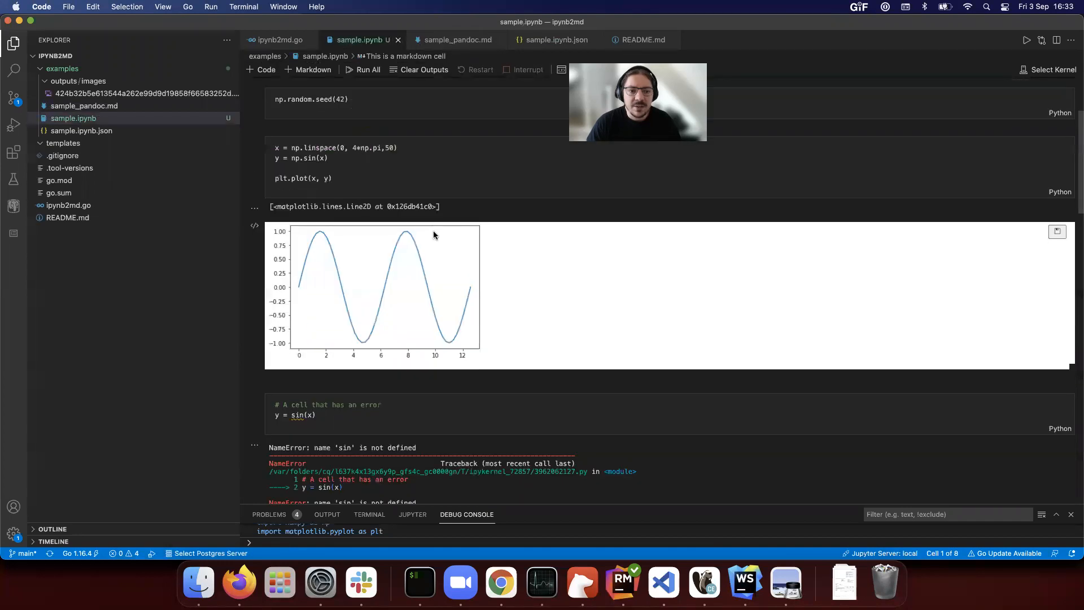
left_click(455, 40)
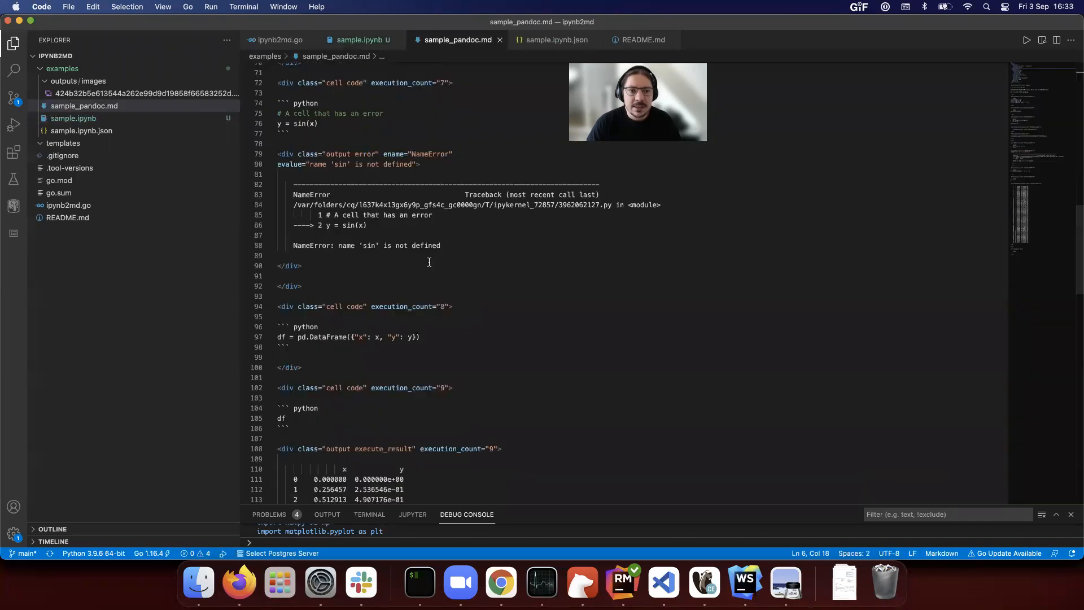
scroll("down", 3)
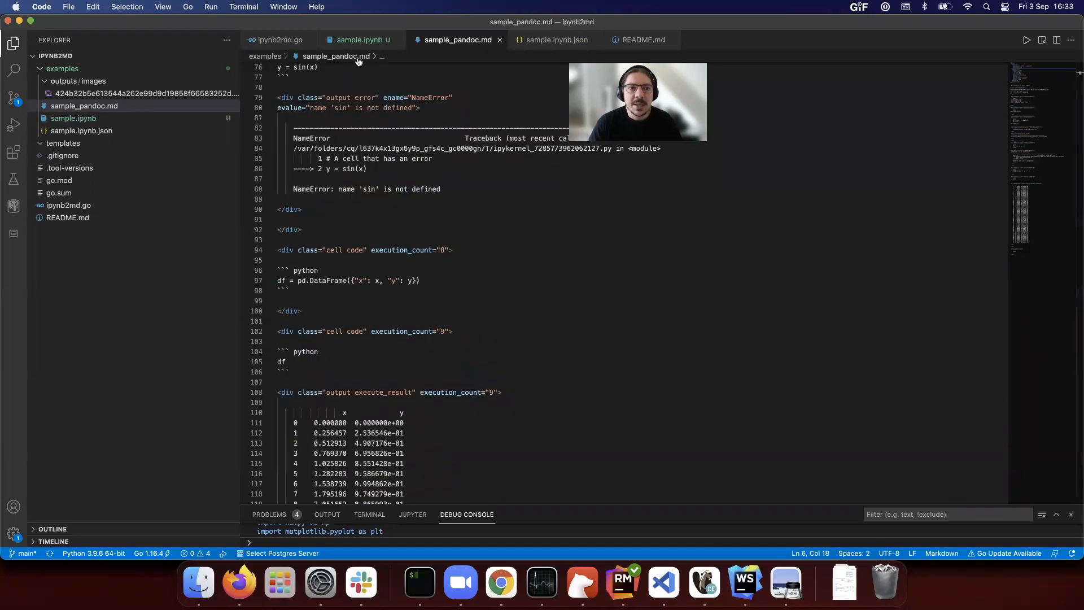
mouse_move(500, 582)
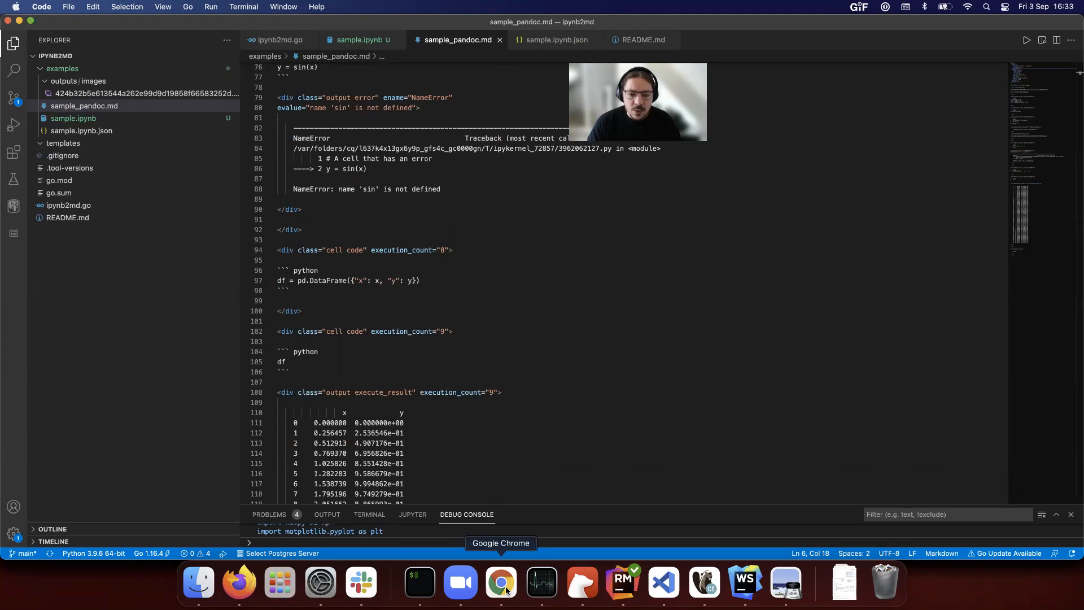
Step: Switch to Chrome and use the ipynb2md breadcrumb to reach the repository root and README
left_click(501, 582)
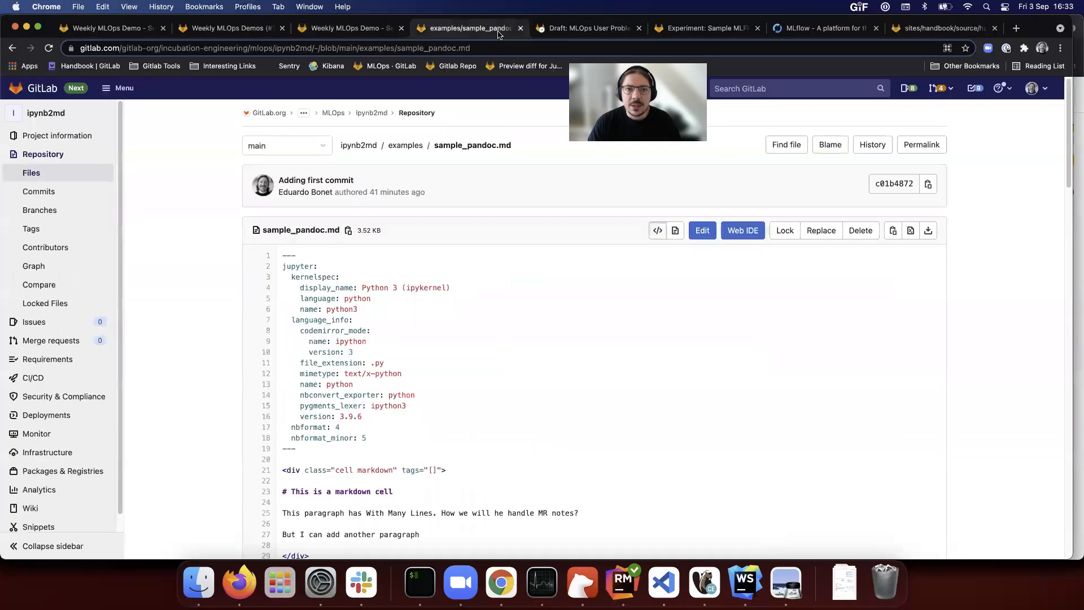
left_click(357, 144)
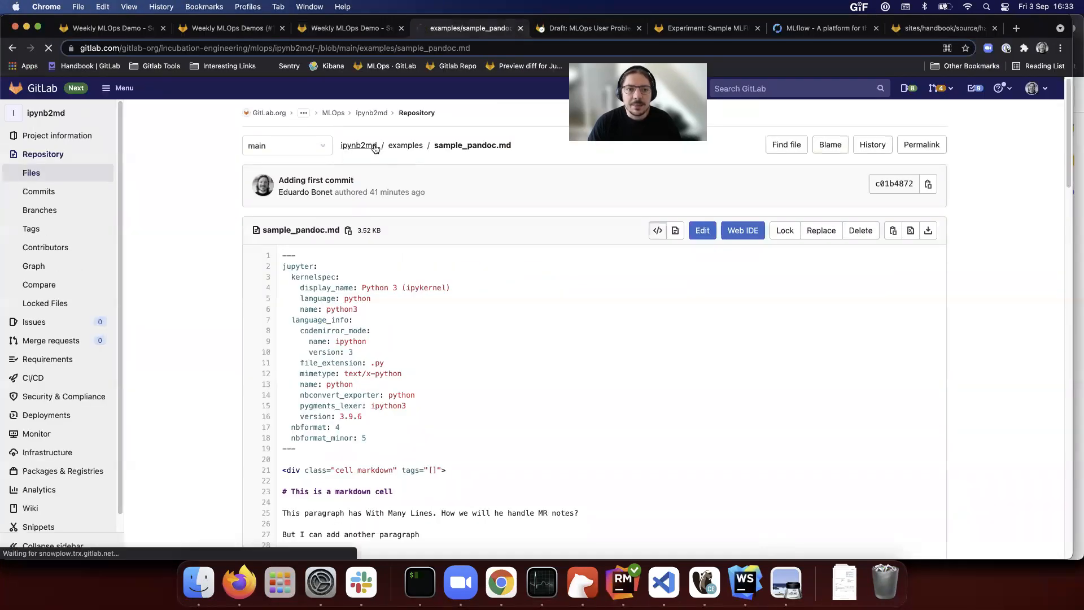
left_click(359, 144)
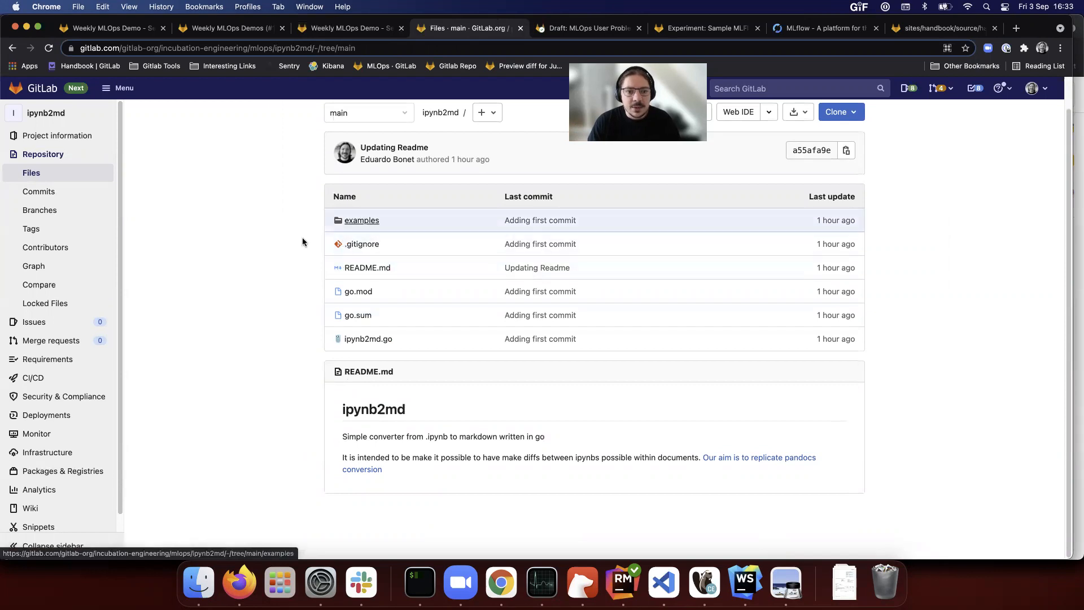
mouse_move(663, 594)
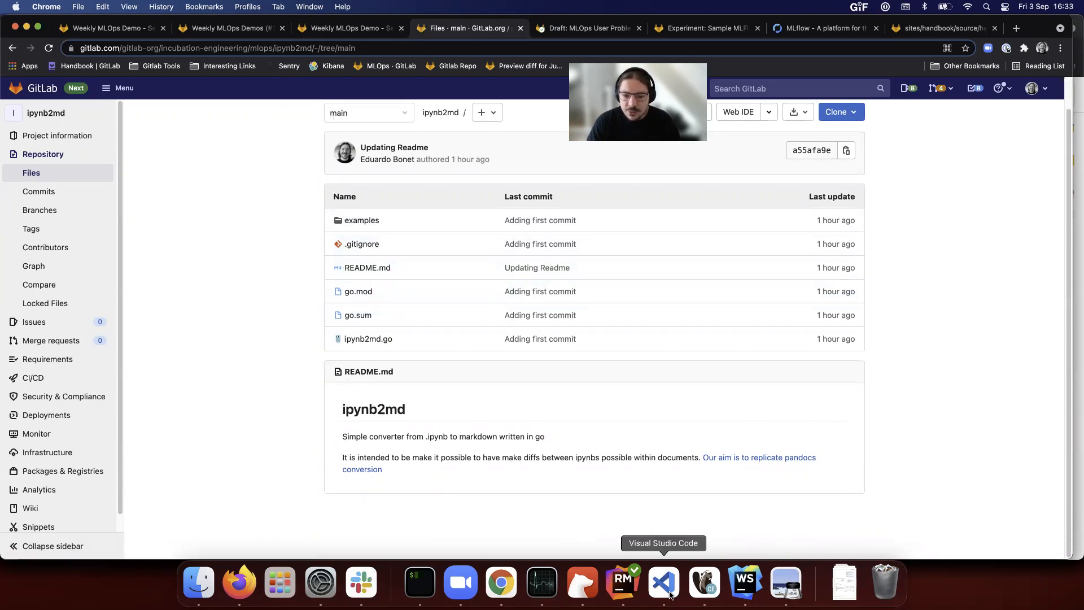
Step: Switch to VS Code and scroll the Debug Console's printed markdown output
left_click(664, 582)
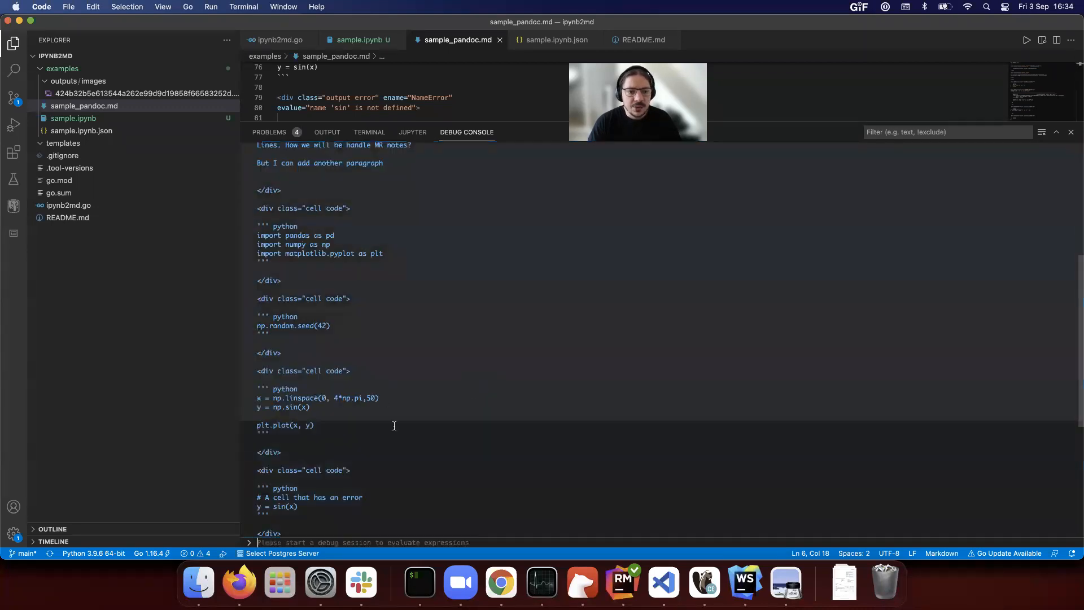
scroll("down", 3)
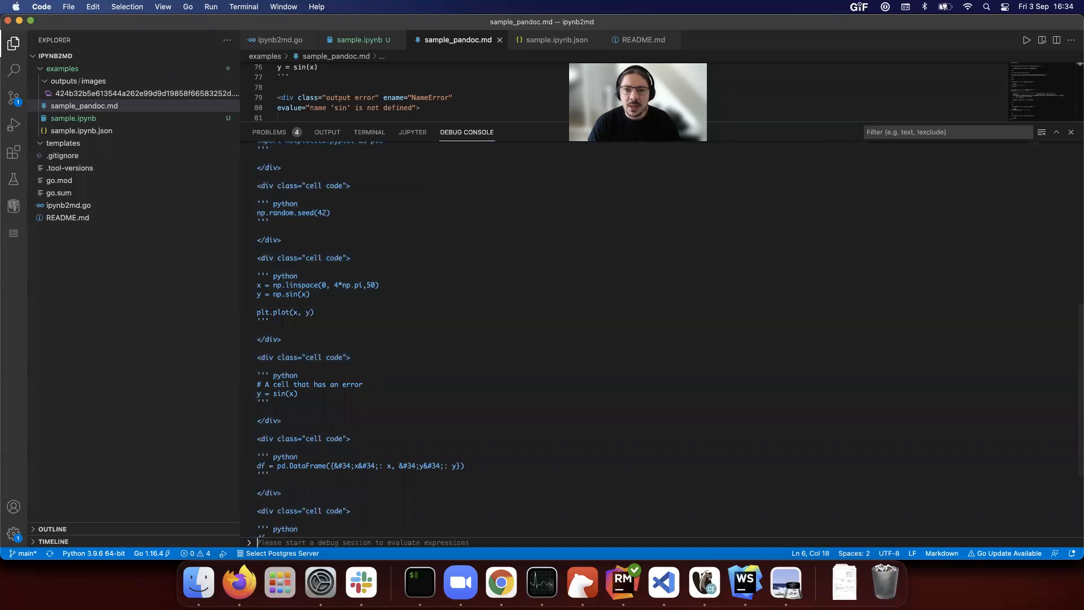
mouse_move(360, 583)
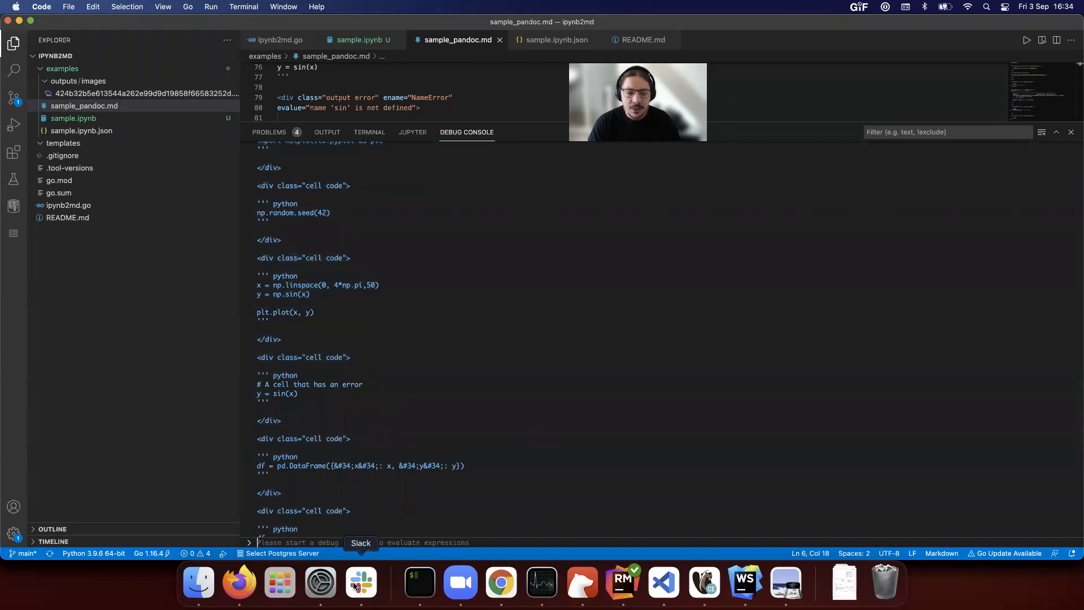
mouse_move(395, 404)
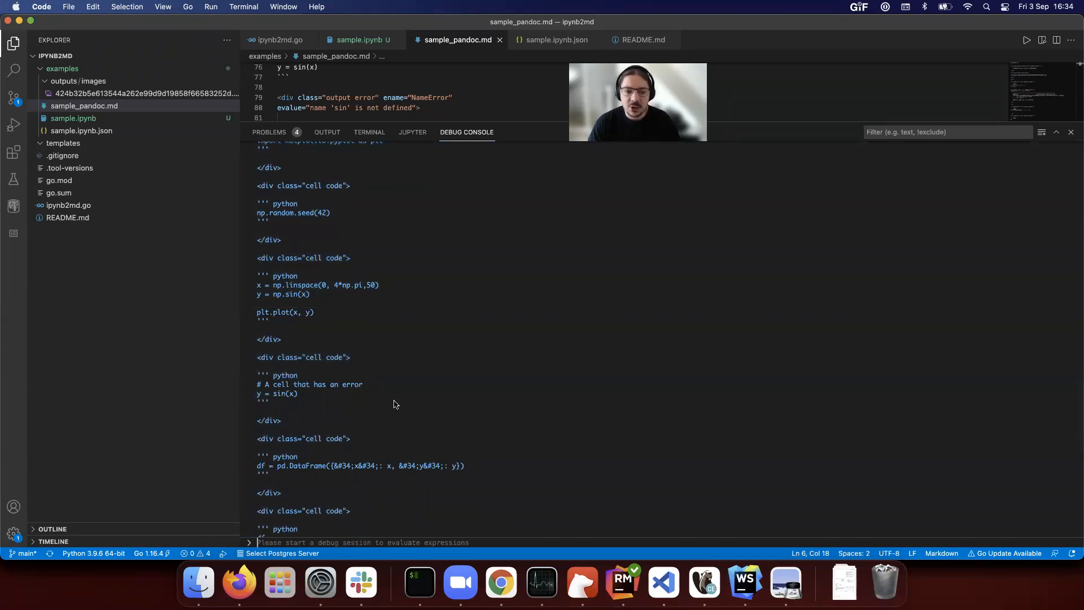
mouse_move(501, 583)
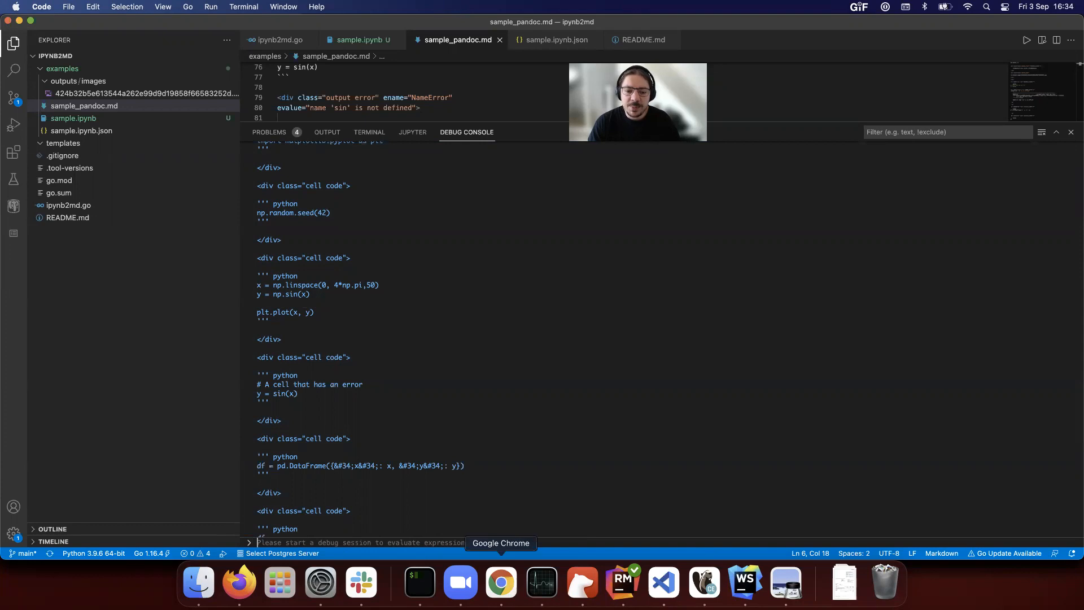
Step: Switch back to Chrome showing the ipynb2md repository overview
left_click(501, 583)
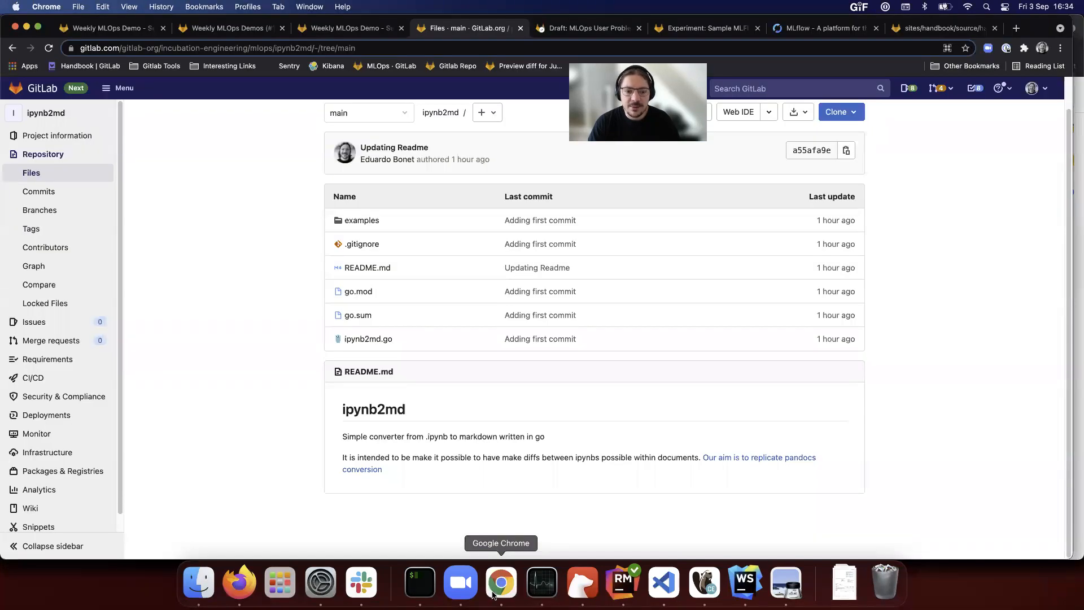
mouse_move(516, 449)
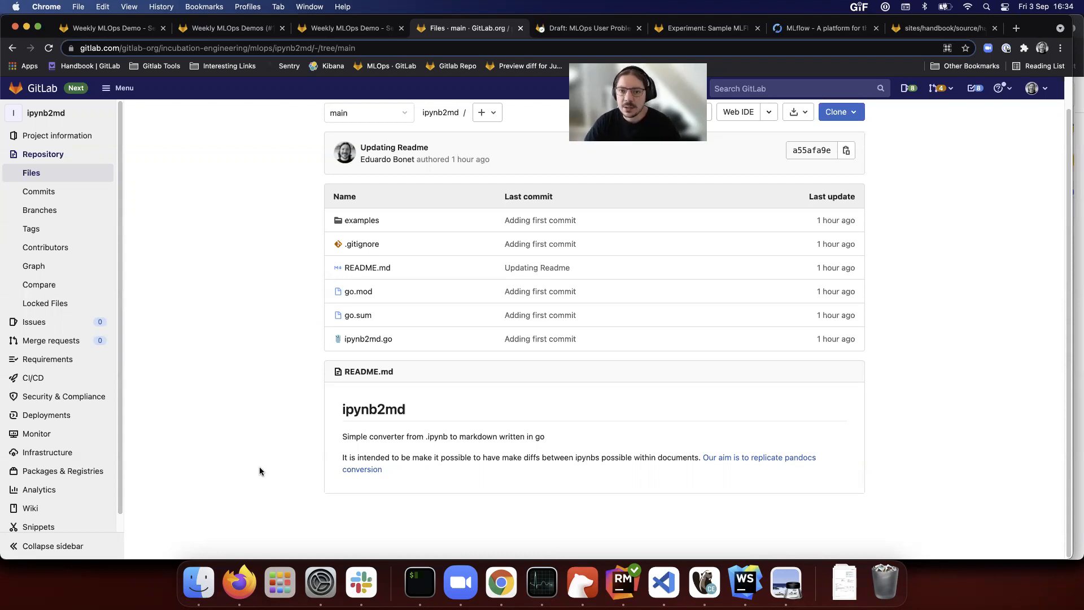
mouse_move(271, 438)
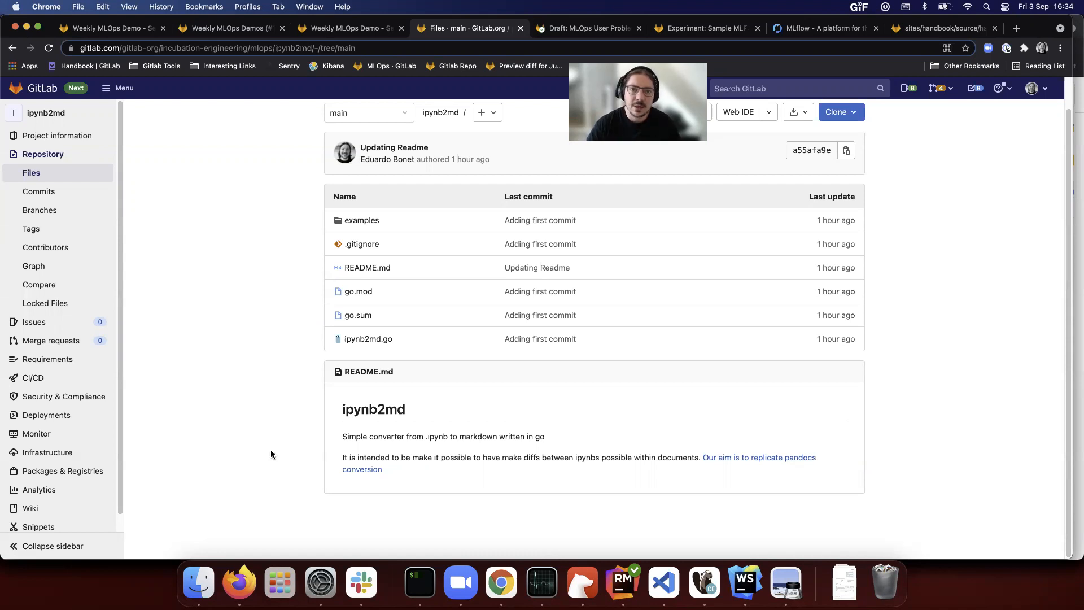
mouse_move(556, 38)
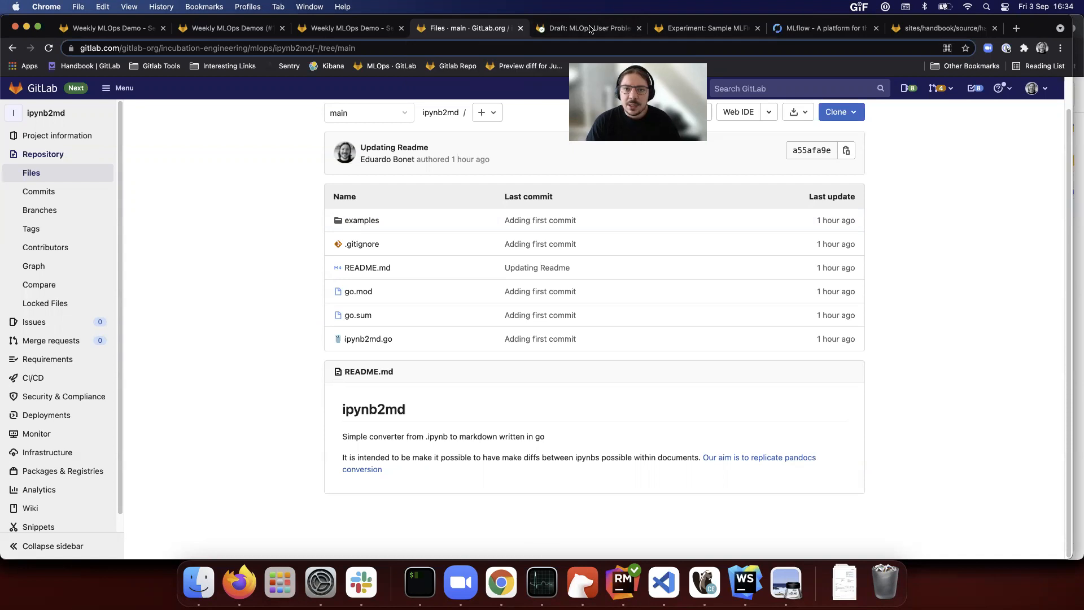
Step: Bring up the MLOps User Problem Overview MR's Changes tab and start down the user_problem_solution diff
left_click(587, 27)
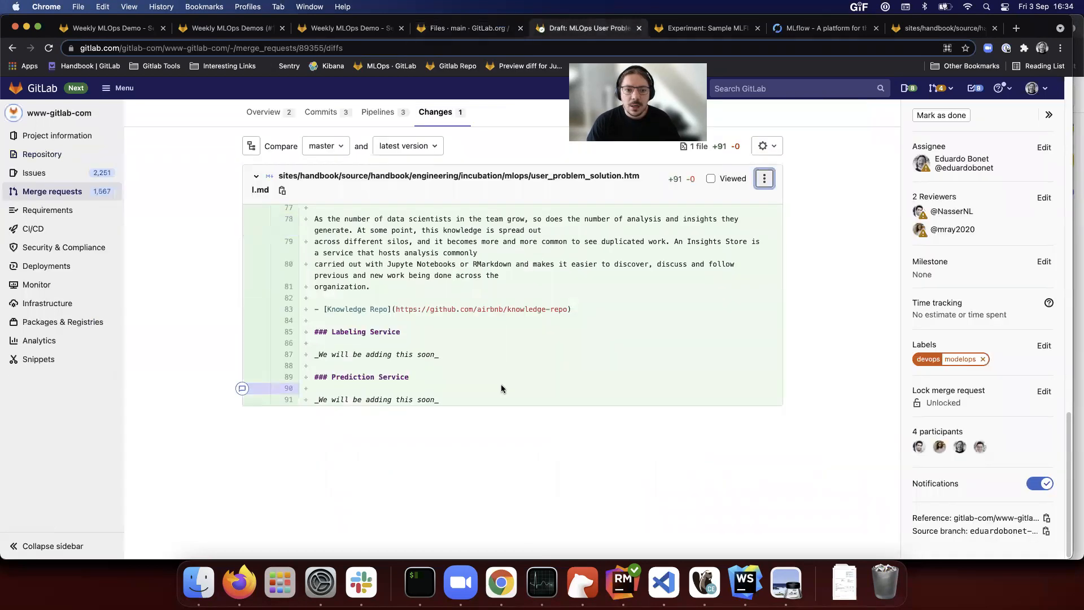
scroll("up", 3)
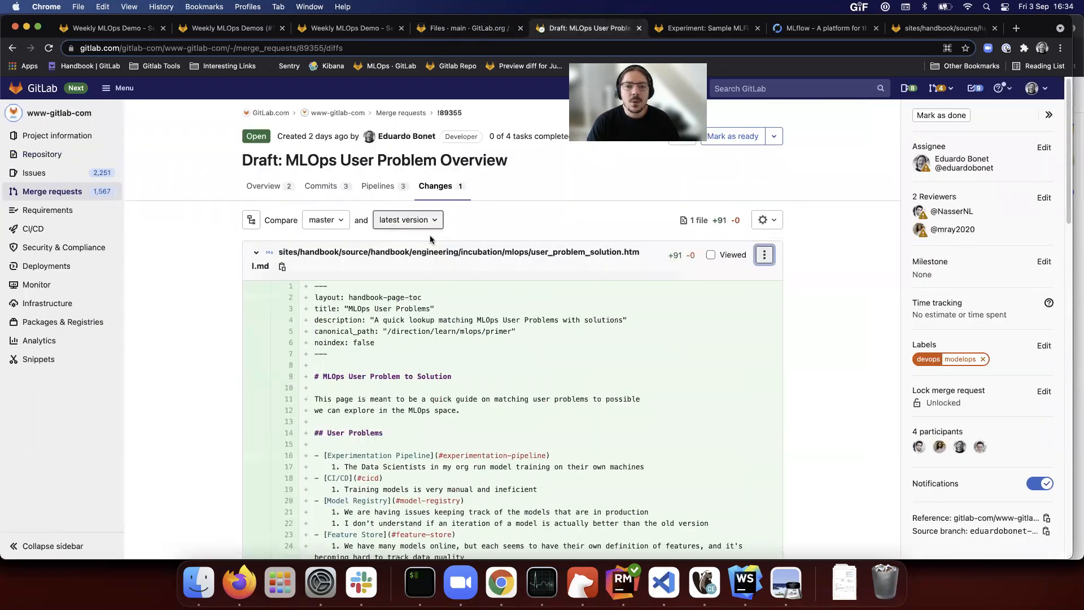
mouse_move(777, 261)
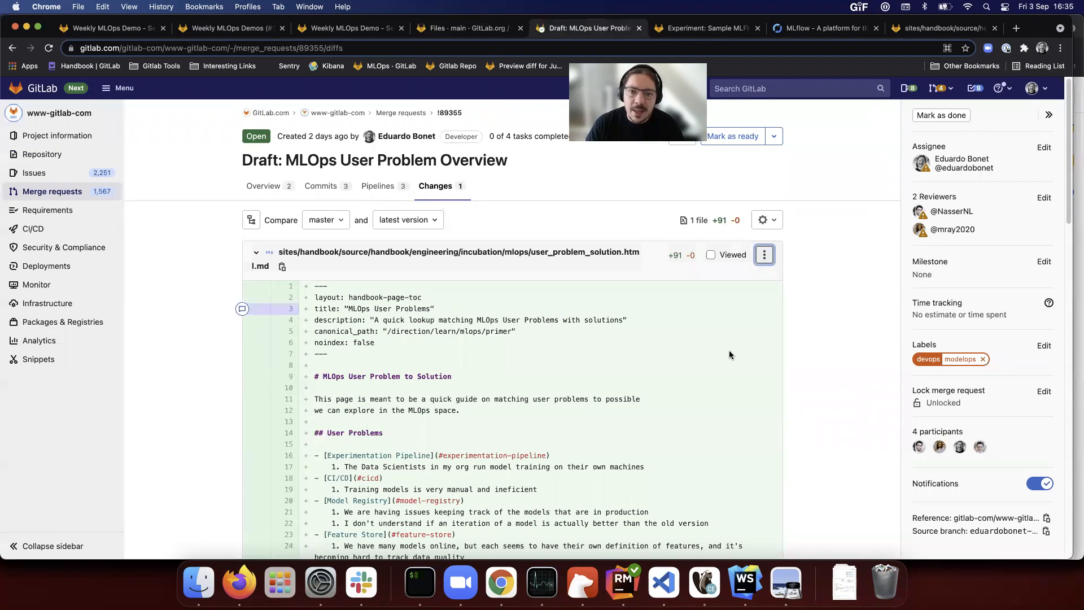
scroll("down", 3)
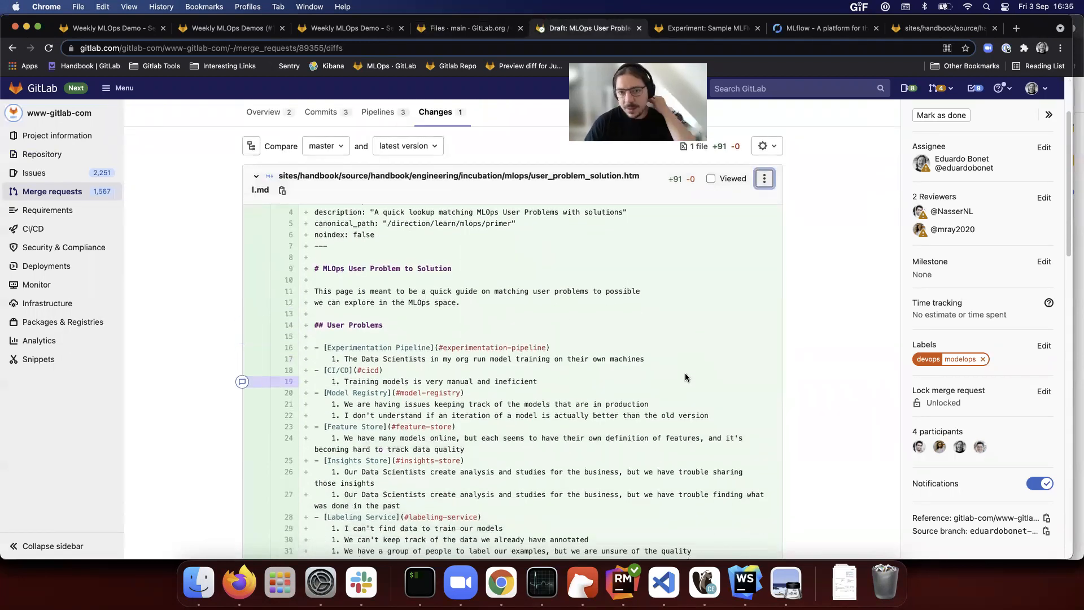
scroll("down", 3)
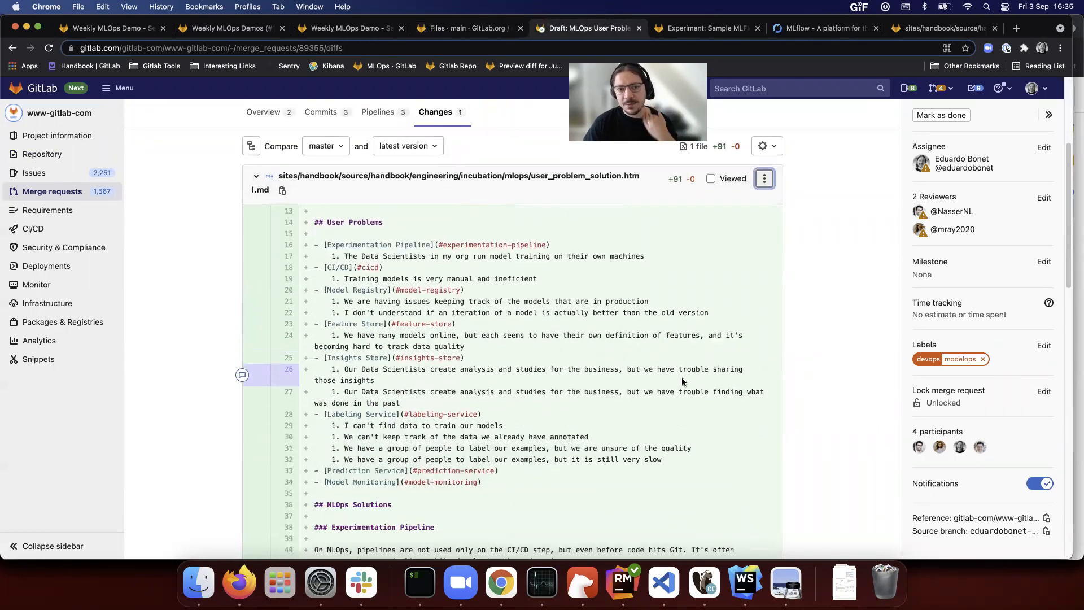
scroll("down", 3)
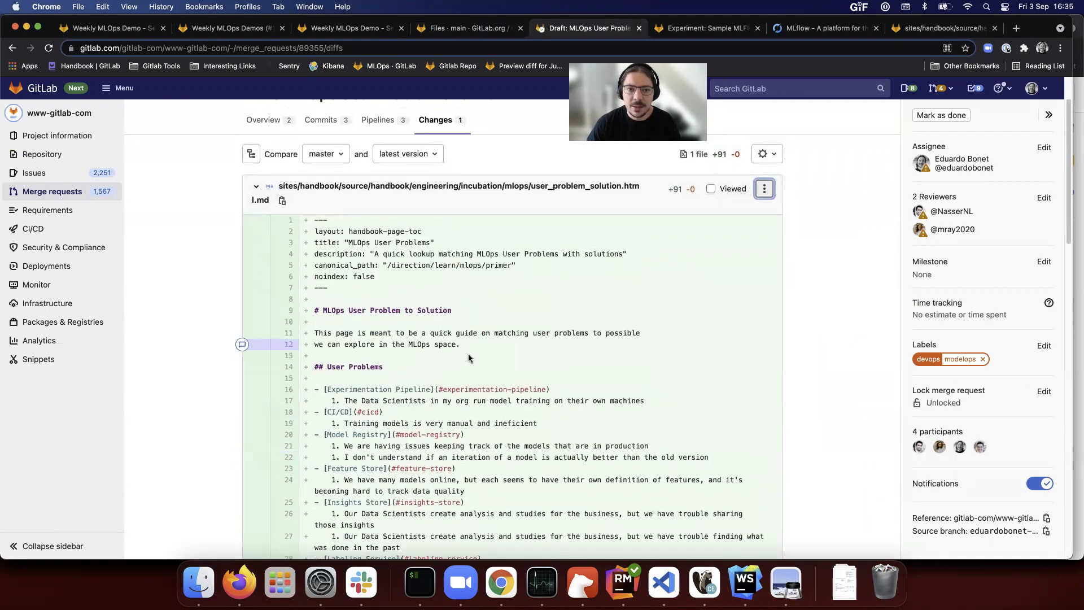
Step: Continue through the remaining user problems and MLOps solutions in the diff
scroll("down", 3)
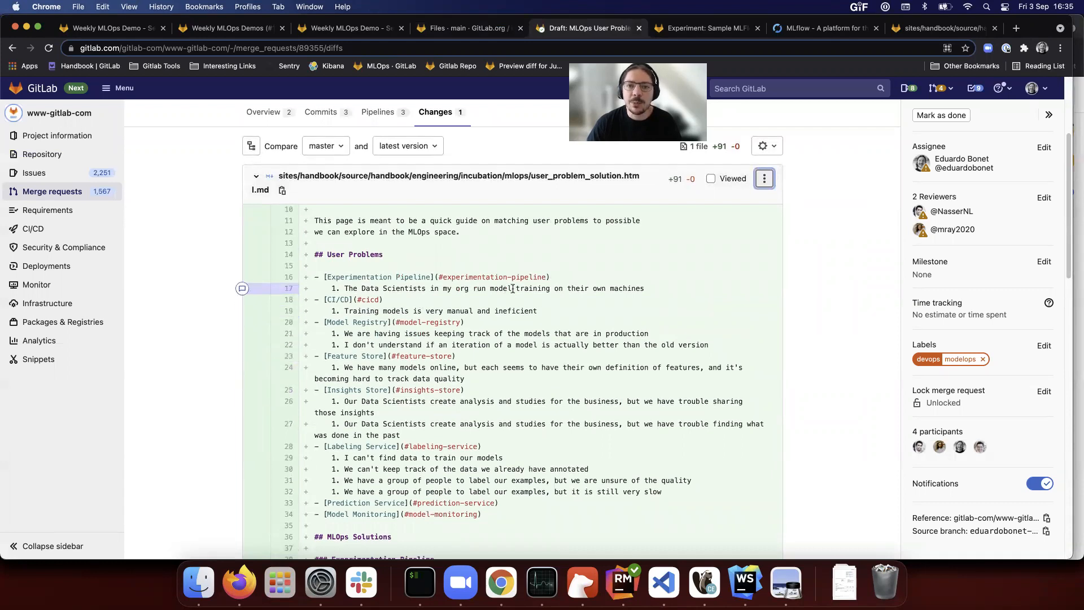
scroll("down", 3)
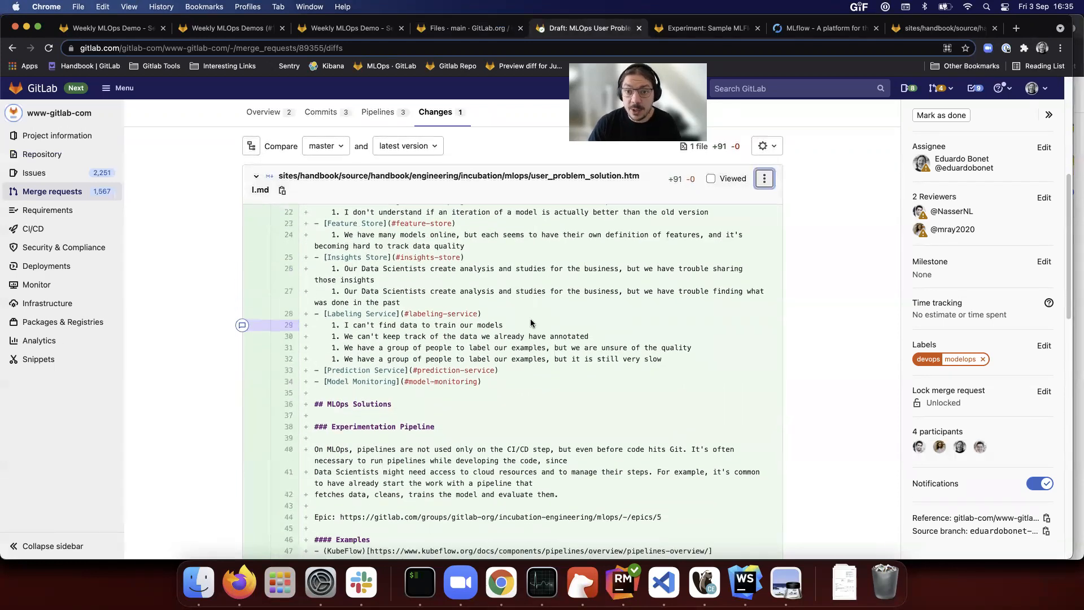
scroll("down", 3)
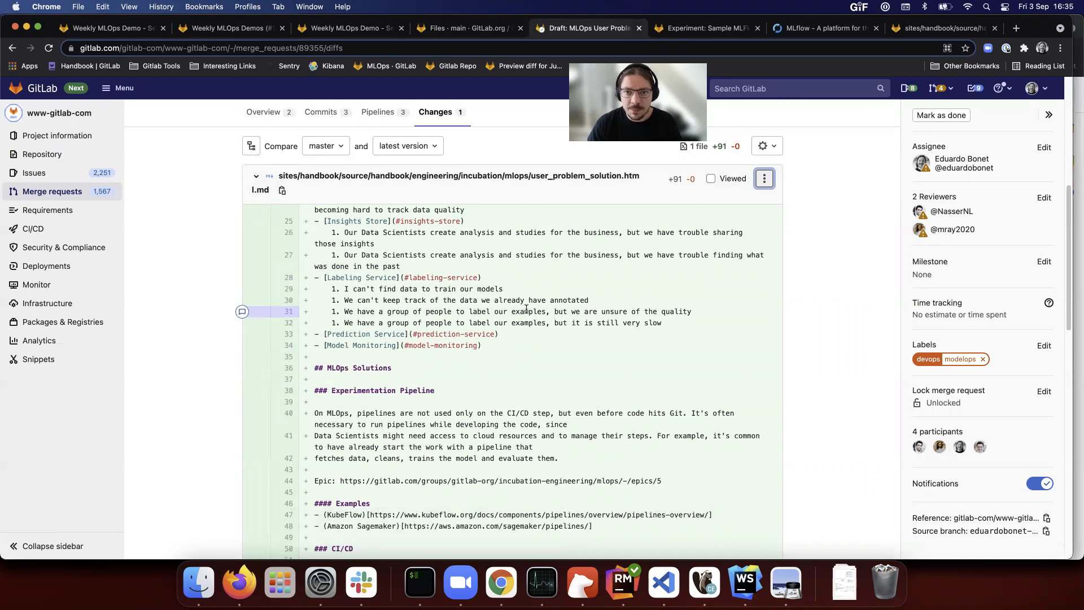
scroll("down", 3)
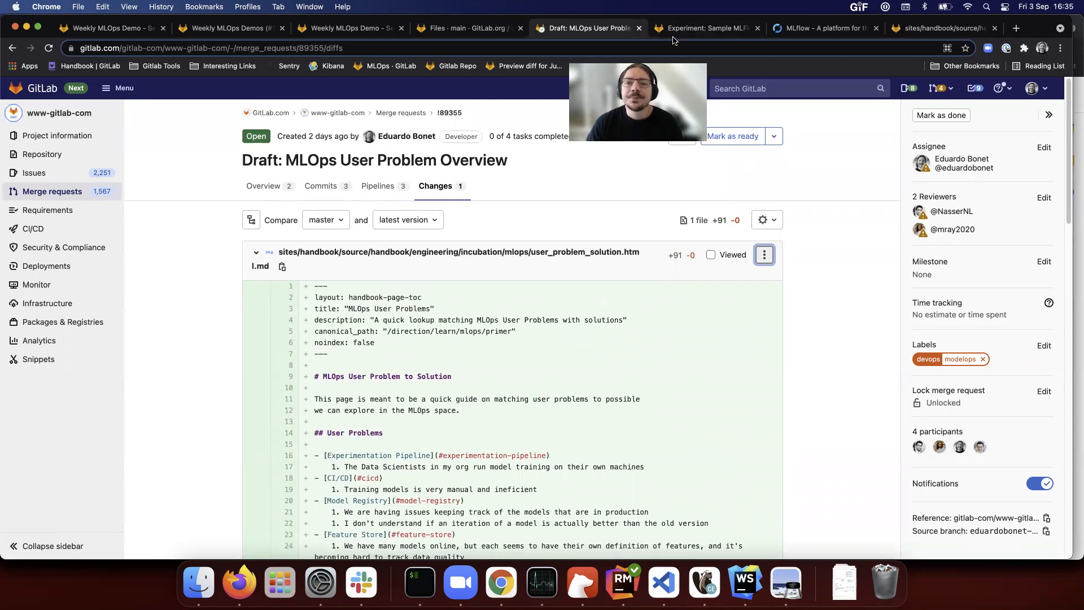
mouse_move(713, 27)
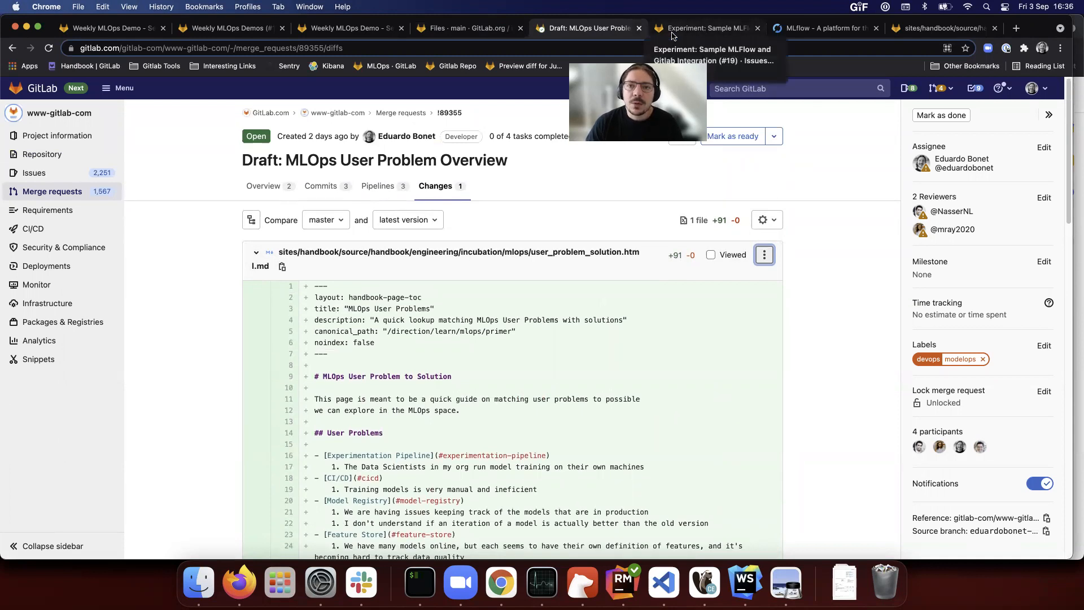
Step: Read the Experiment: Sample MLFlow and GitLab Integration issue, then move to the MLflow website tab
left_click(703, 27)
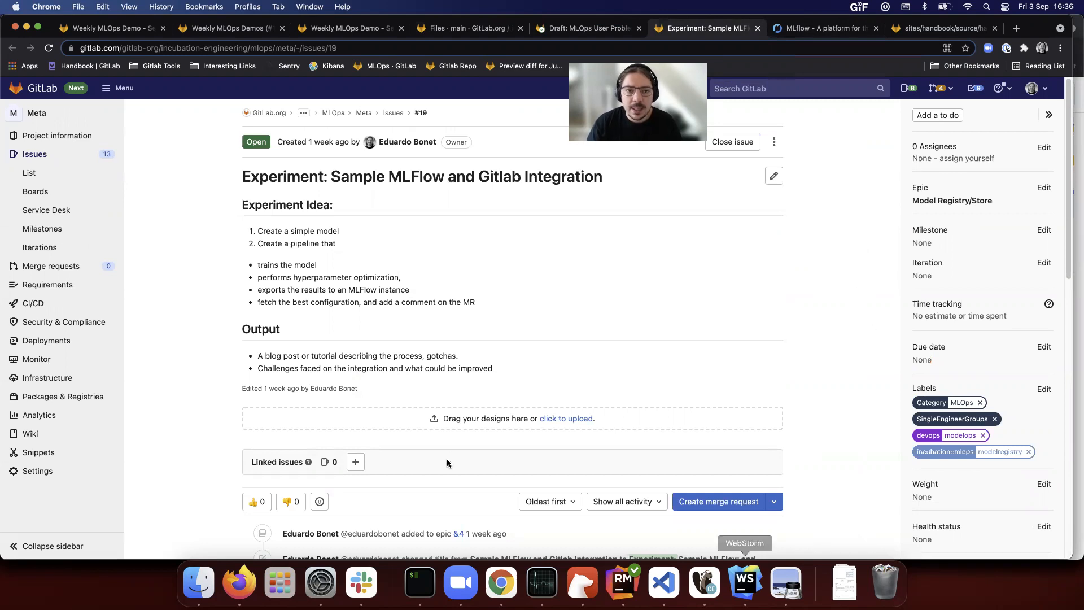
mouse_move(475, 332)
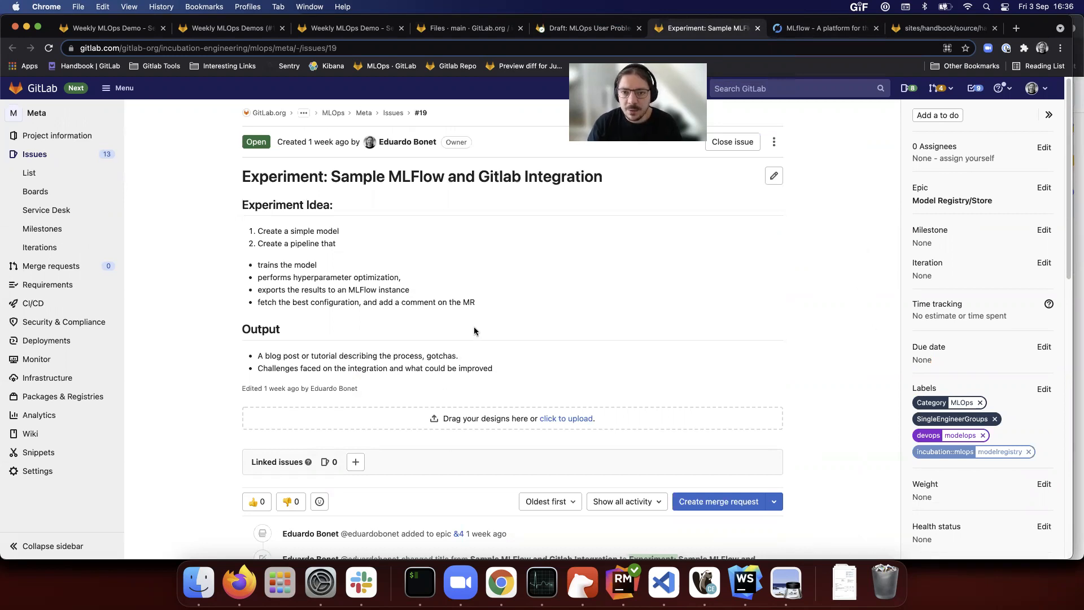
scroll("down", 3)
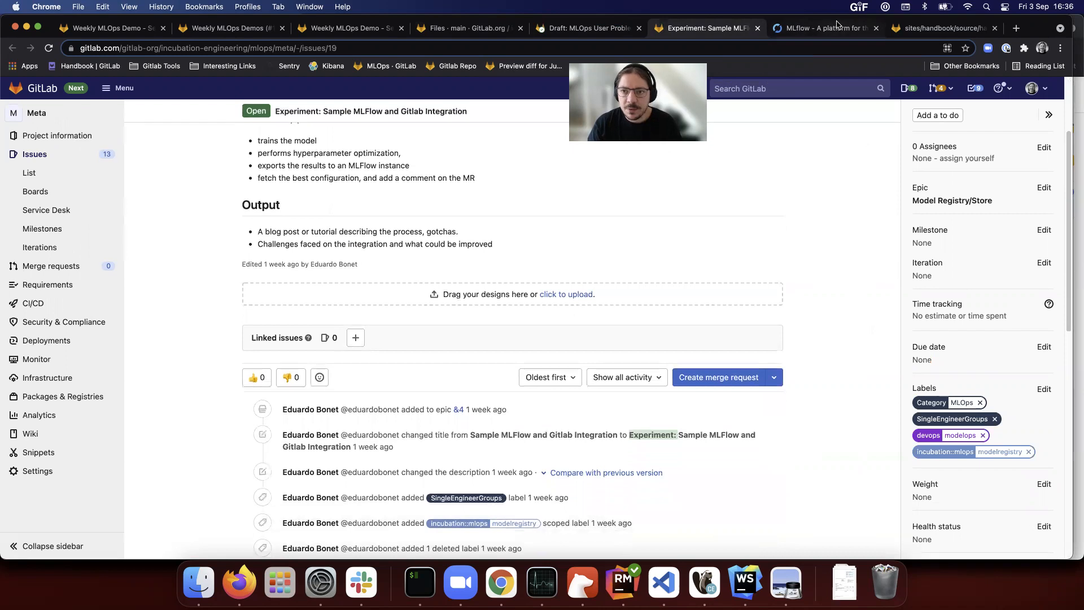
right_click(438, 275)
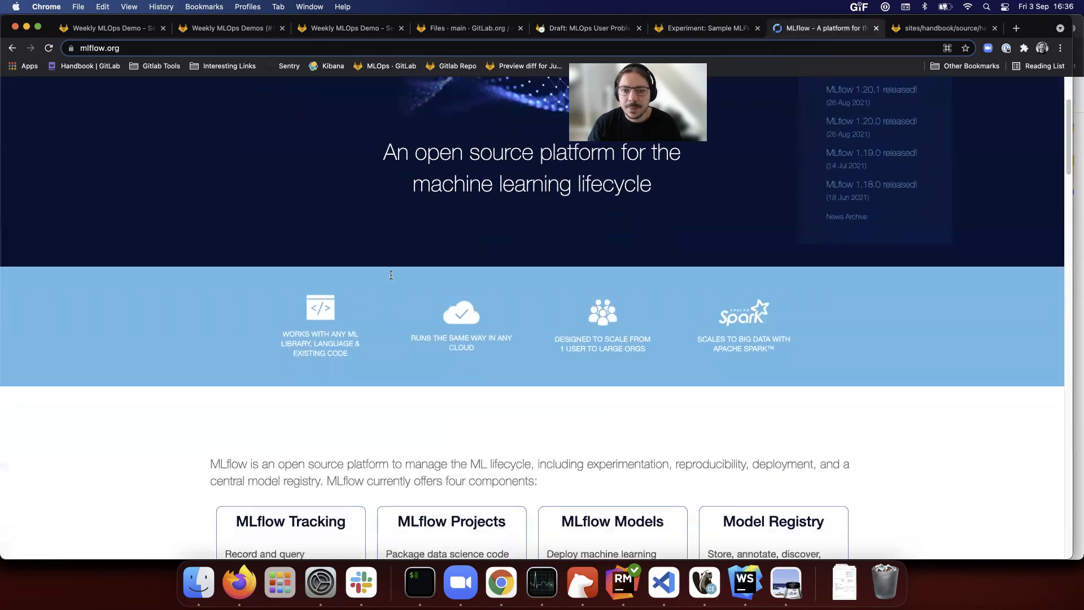
Step: Scroll mlflow.org down to its four component cards, then return to the experiment issue
scroll("down", 3)
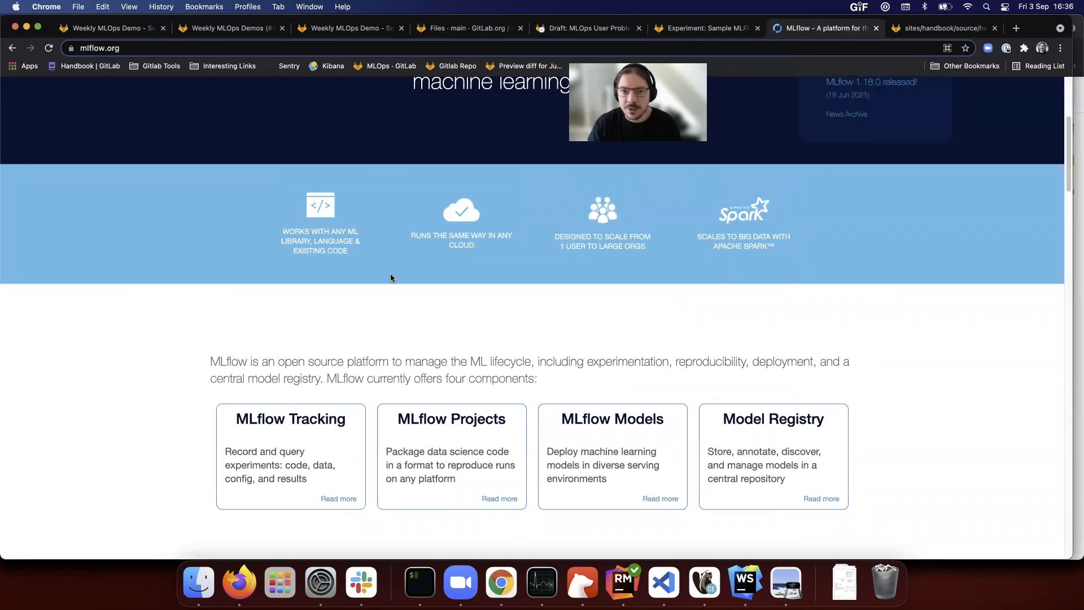
mouse_move(391, 283)
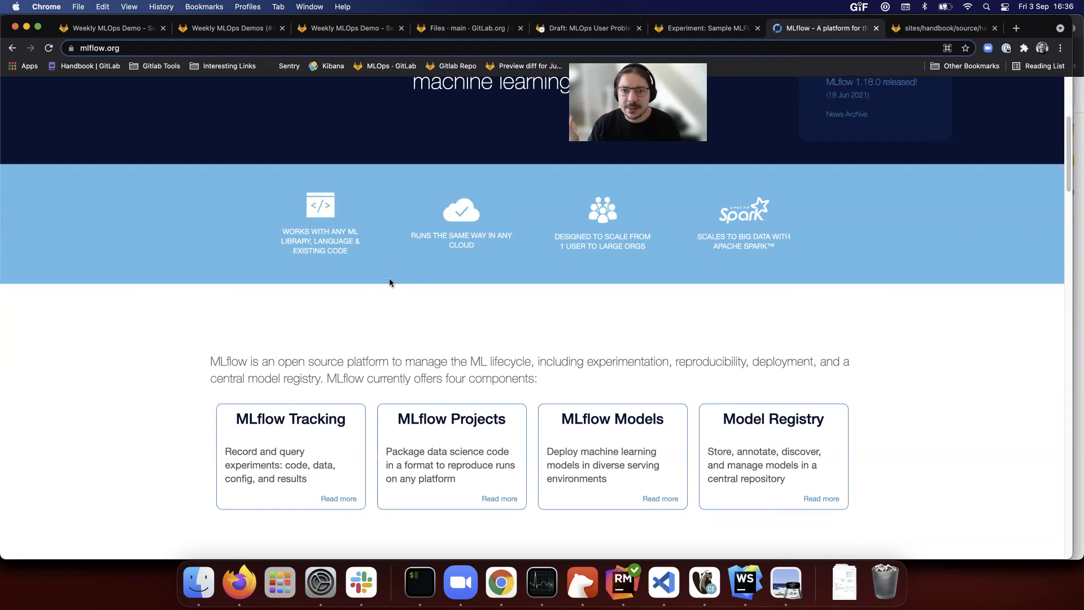
mouse_move(354, 327)
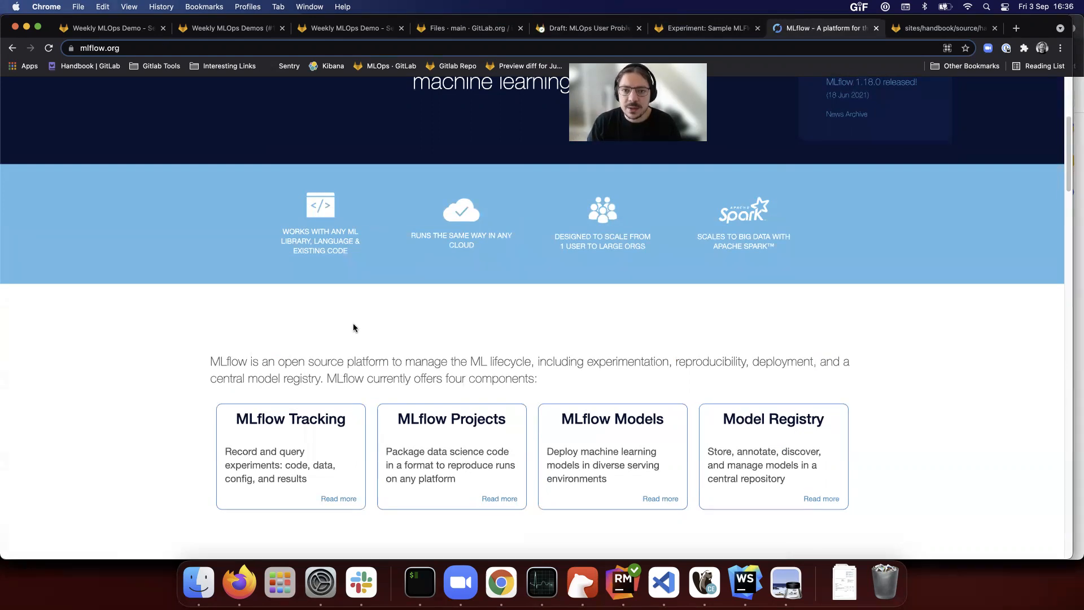
scroll("down", 3)
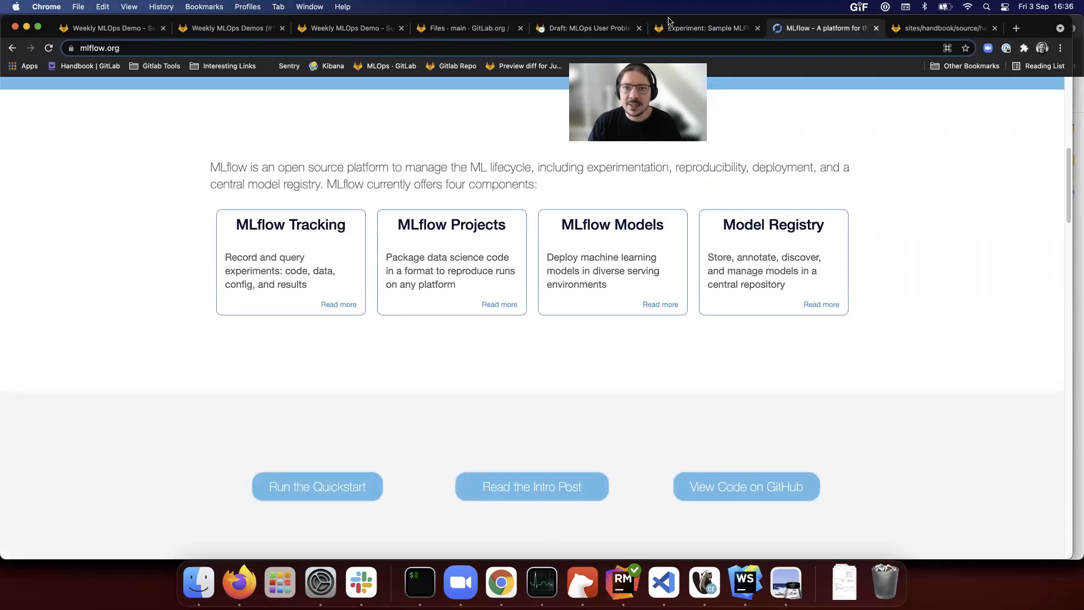
left_click(704, 29)
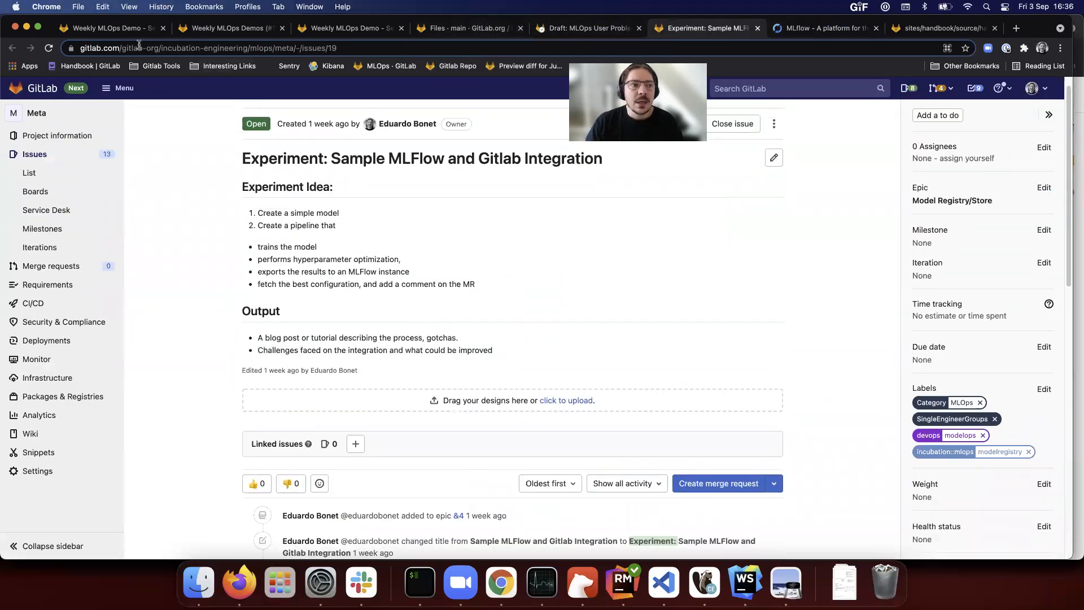
Step: Return to the Weekly MLOps Demo issue and scroll through Up Next and related merge requests
left_click(102, 28)
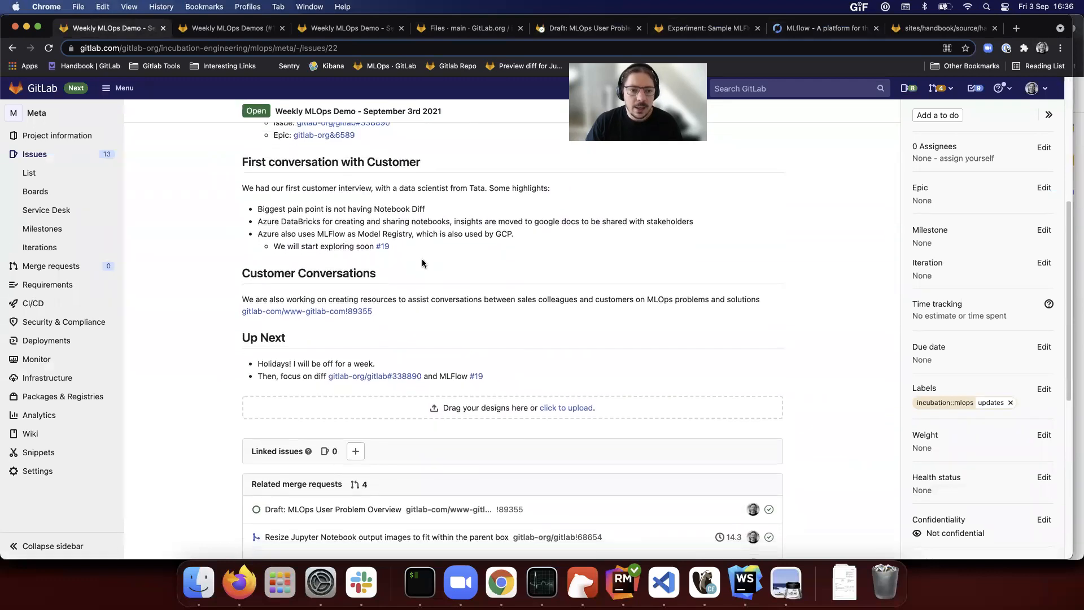
scroll("down", 3)
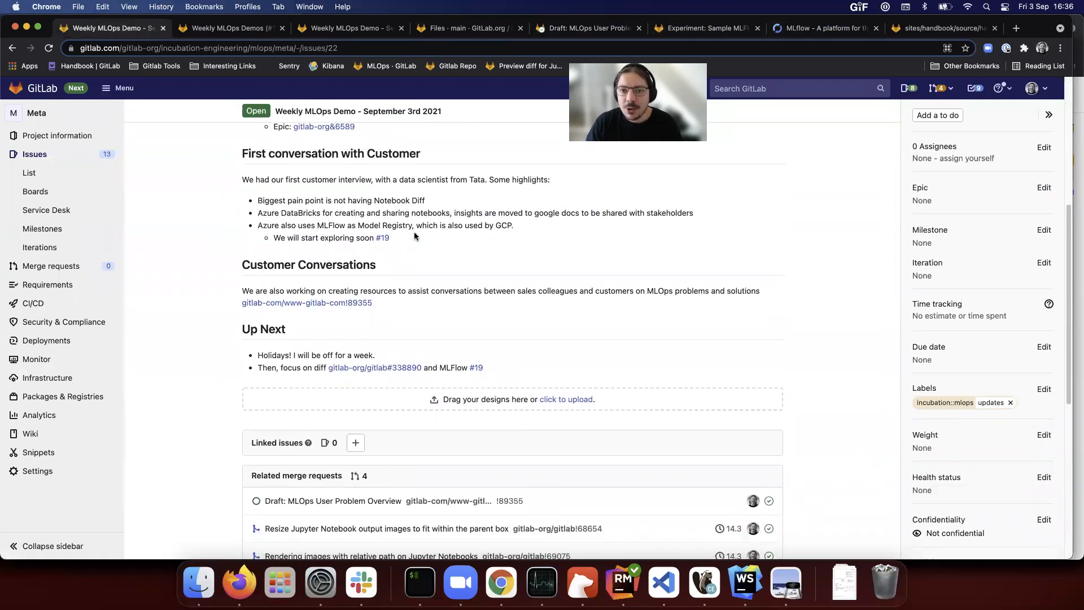
mouse_move(420, 251)
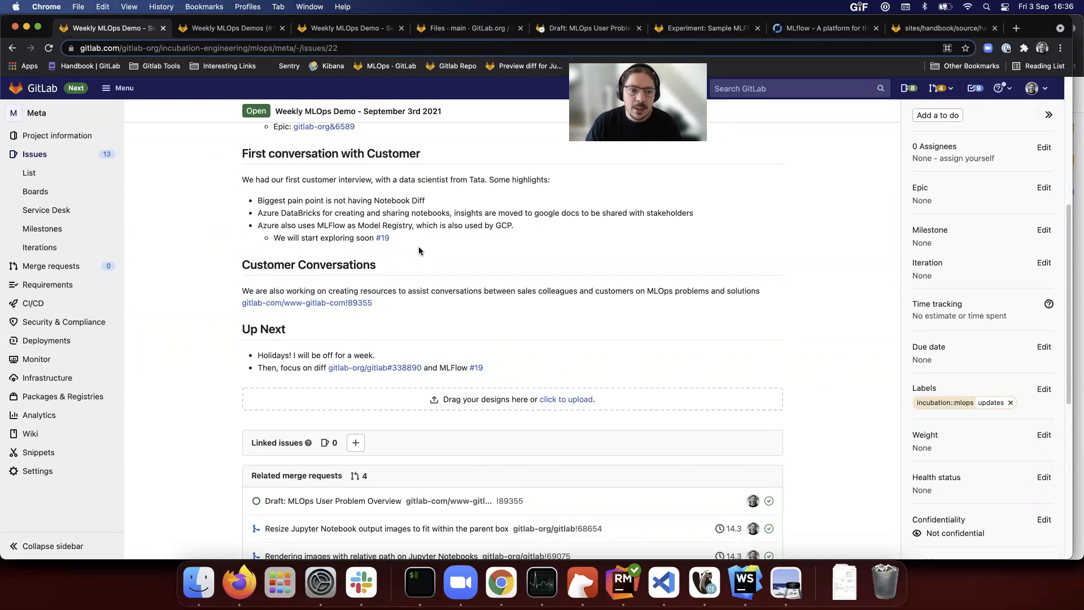
mouse_move(439, 329)
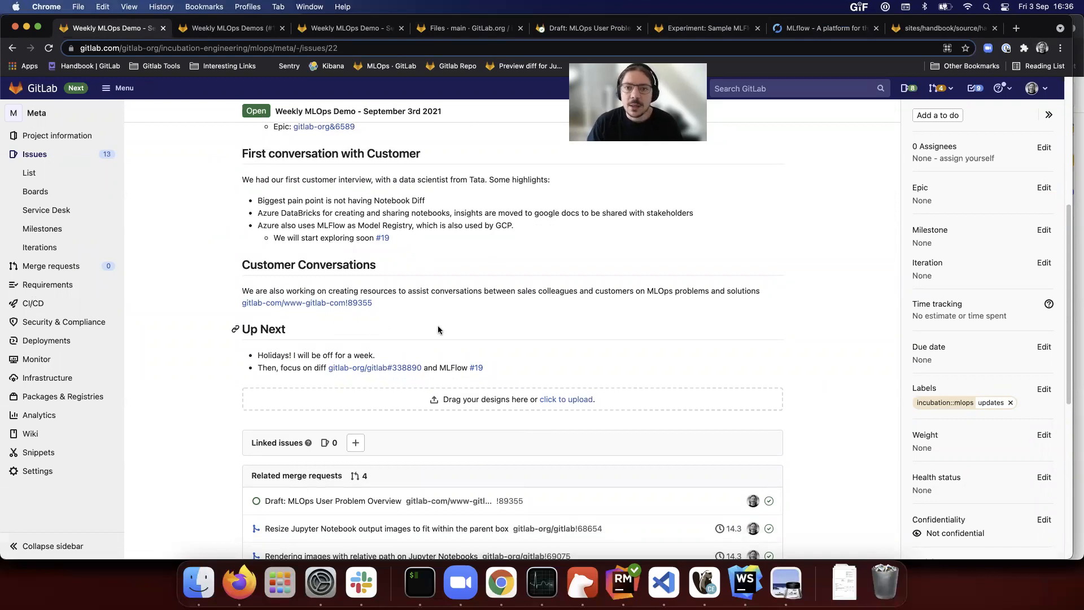
mouse_move(470, 347)
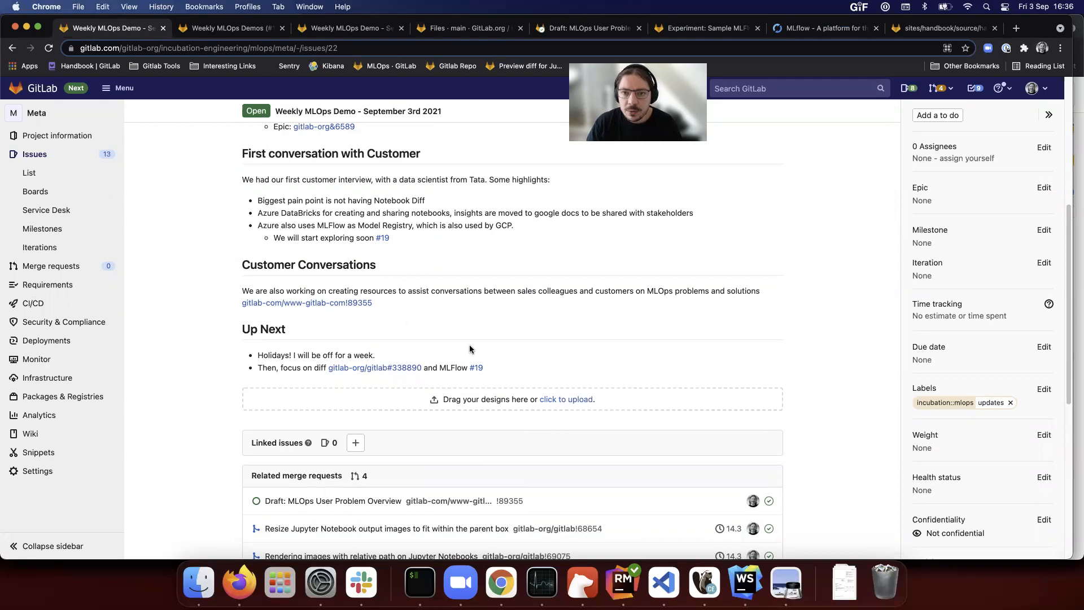
mouse_move(263, 329)
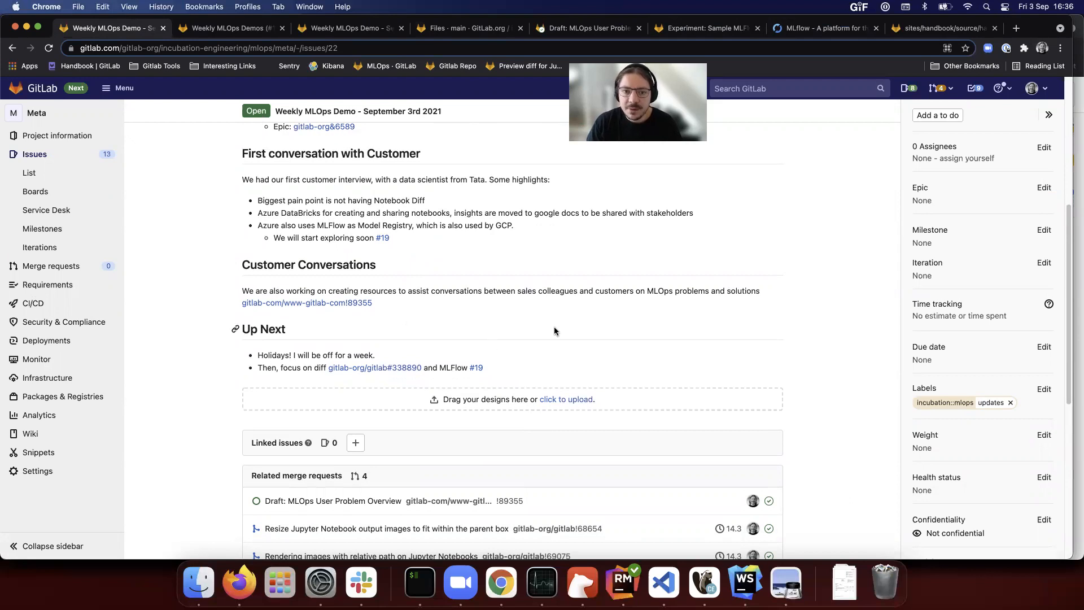
mouse_move(651, 372)
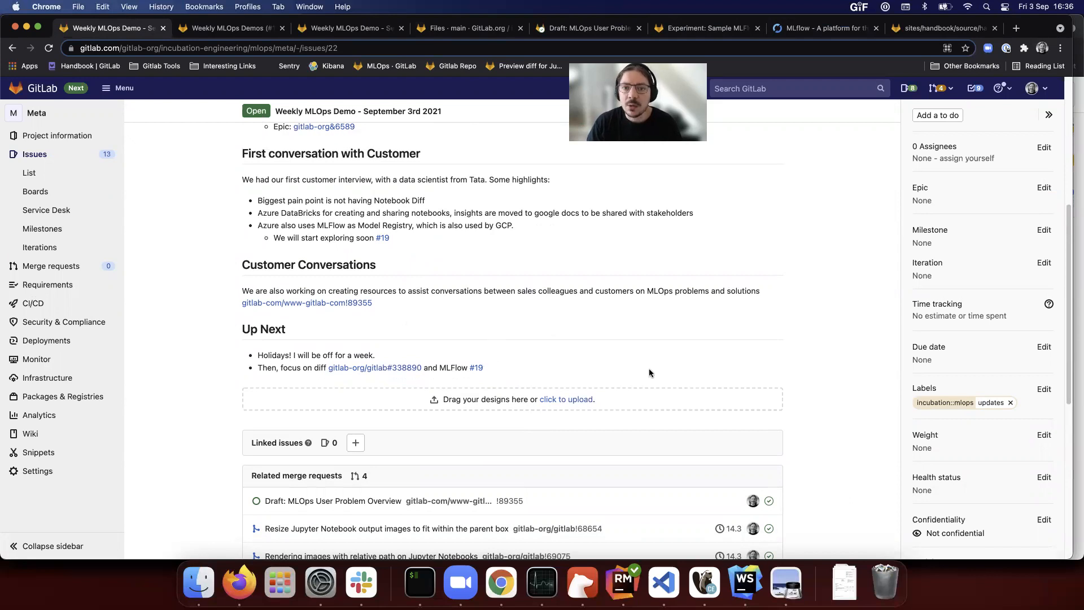
mouse_move(638, 287)
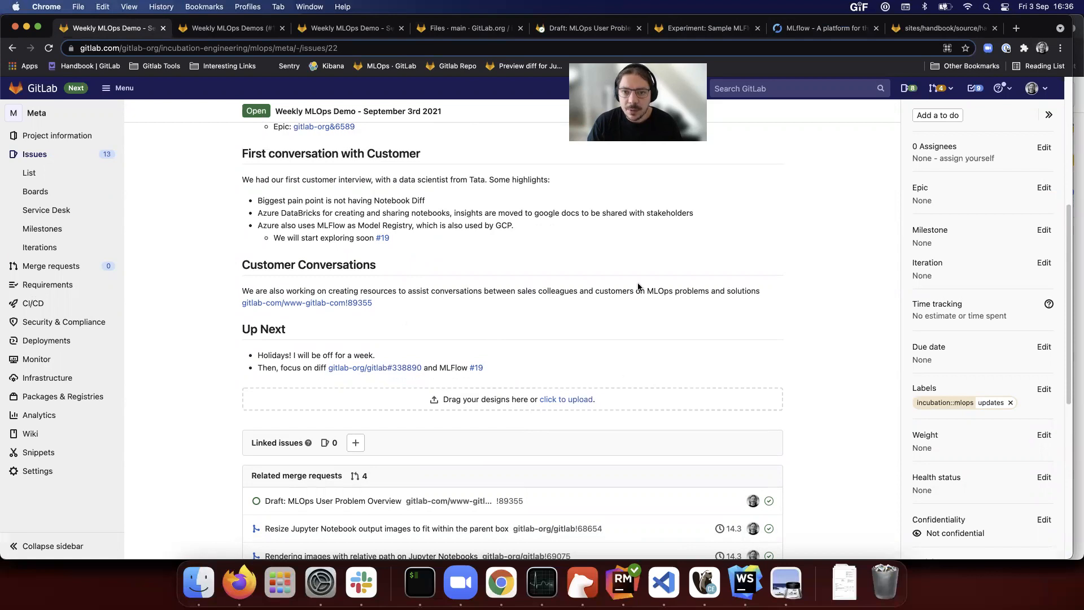
scroll("down", 3)
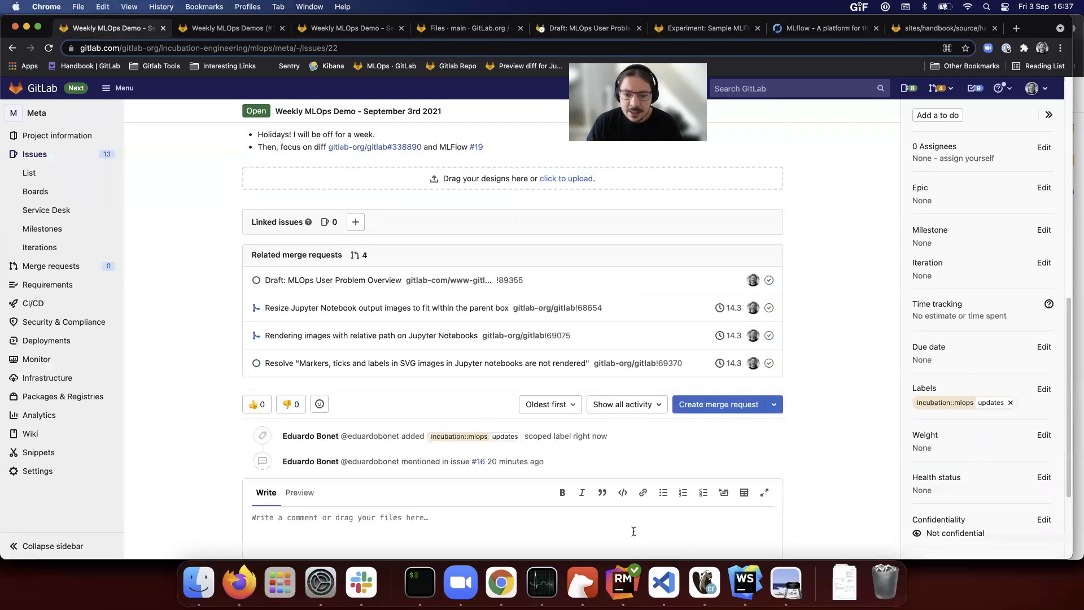